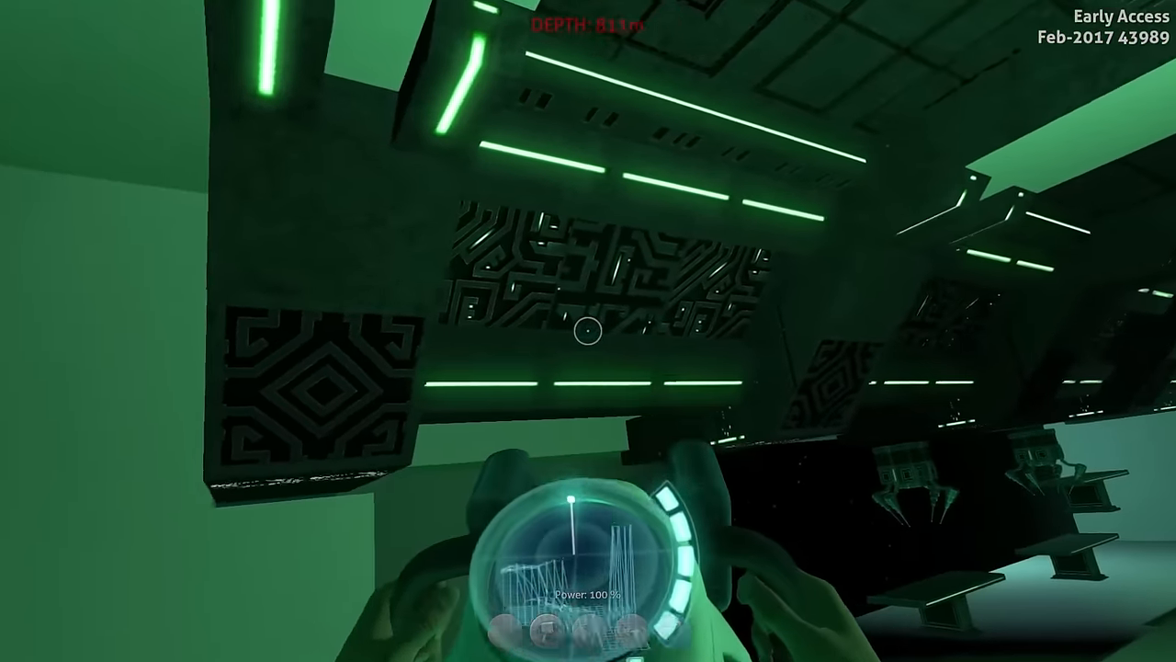
pyautogui.moveTo(588, 330)
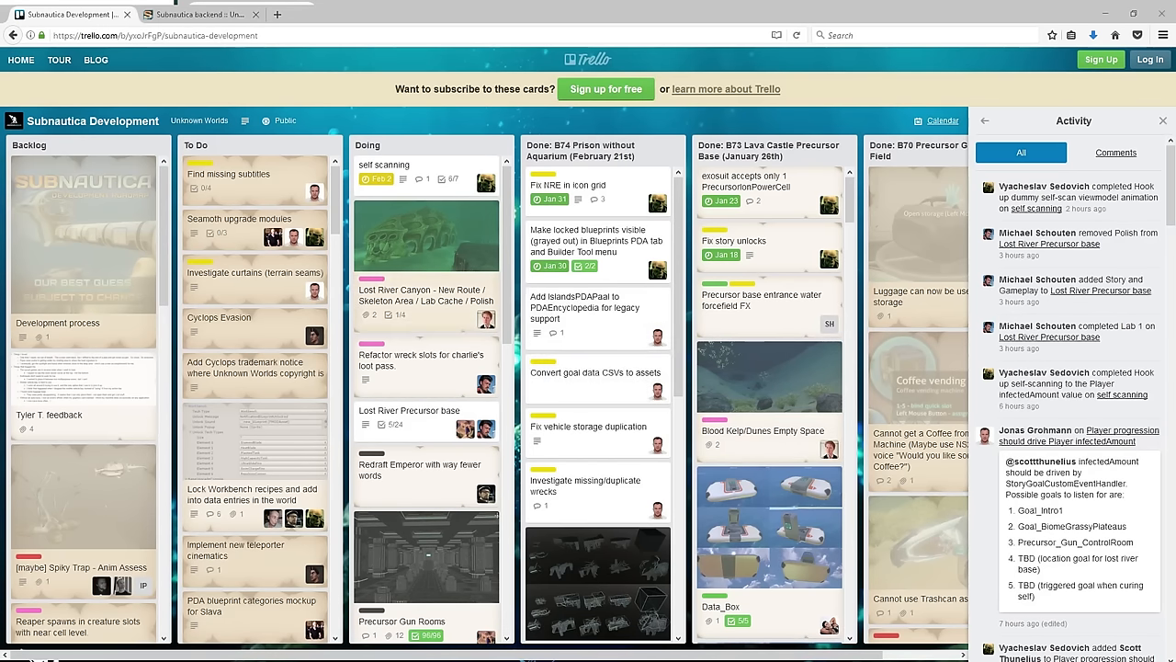
# Step: Switch to the backend check-in log and highlight the Glow Ramps check-in description
pyautogui.click(193, 14)
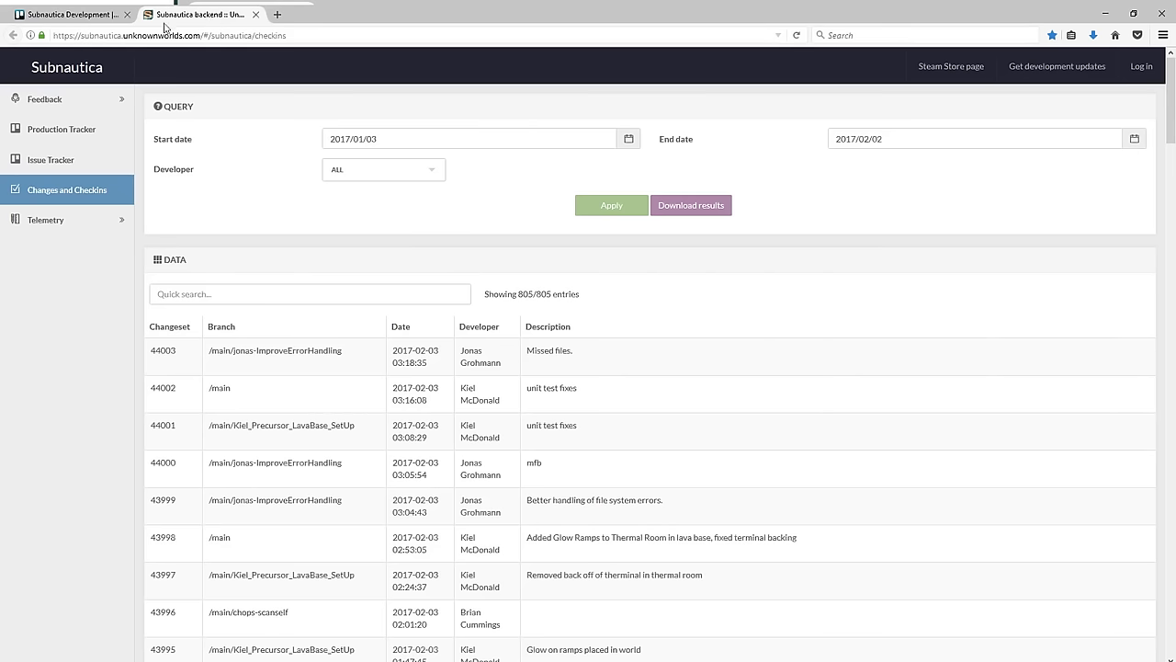
pyautogui.moveTo(310, 136)
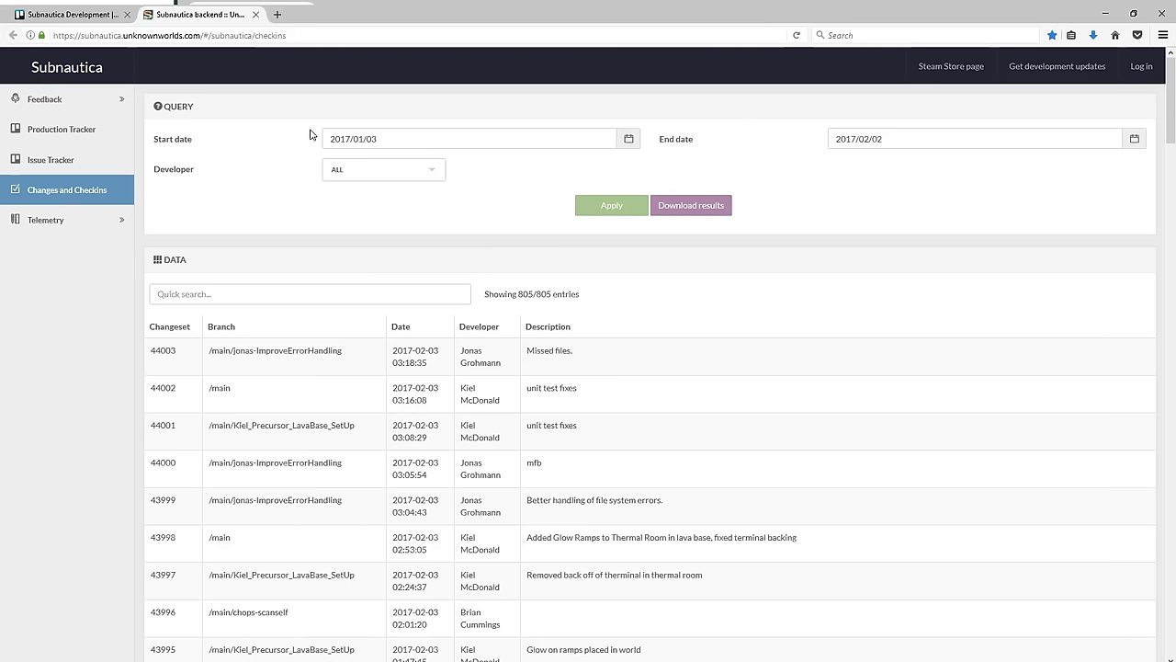
pyautogui.scroll(-3)
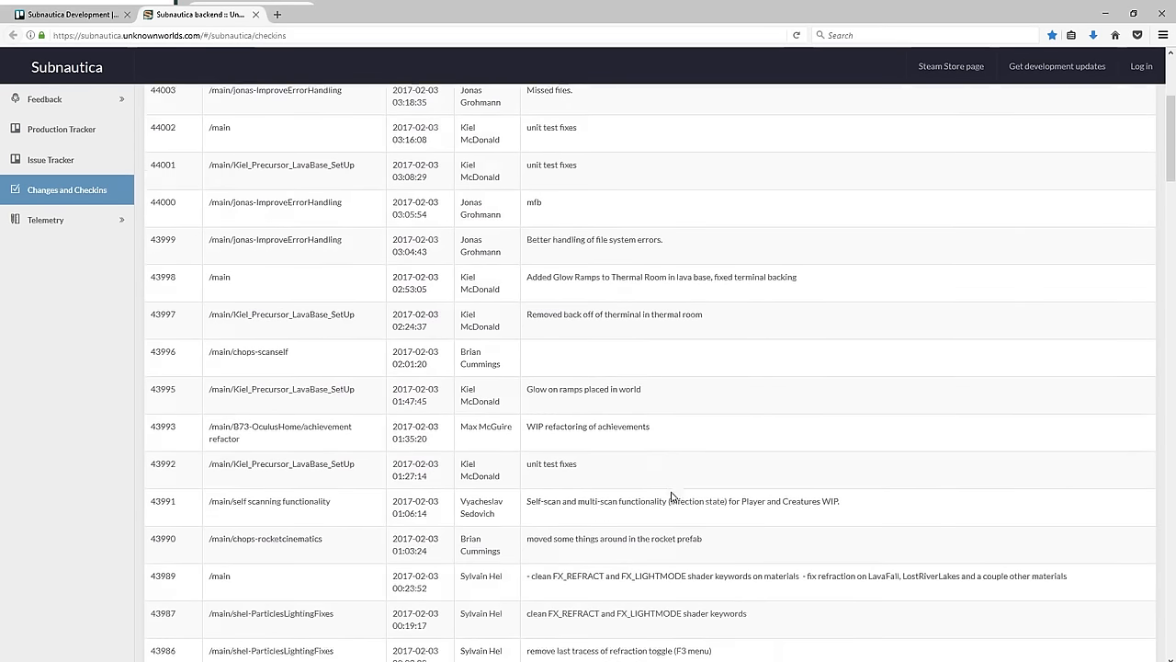
pyautogui.scroll(-3)
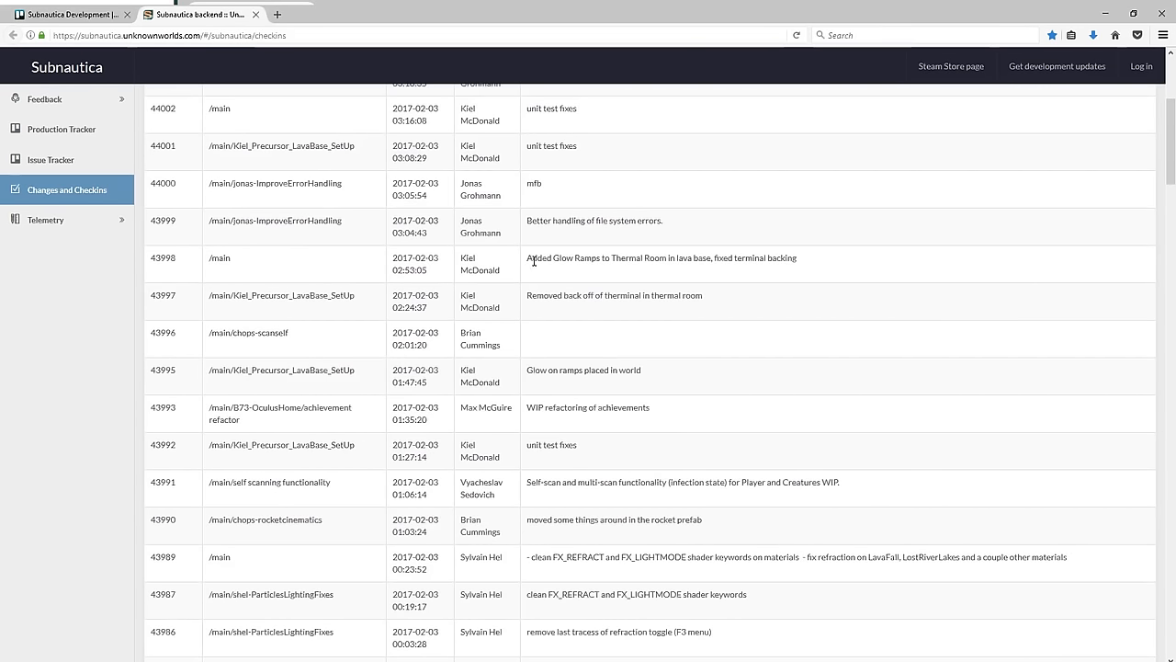
pyautogui.tripleClick(660, 257)
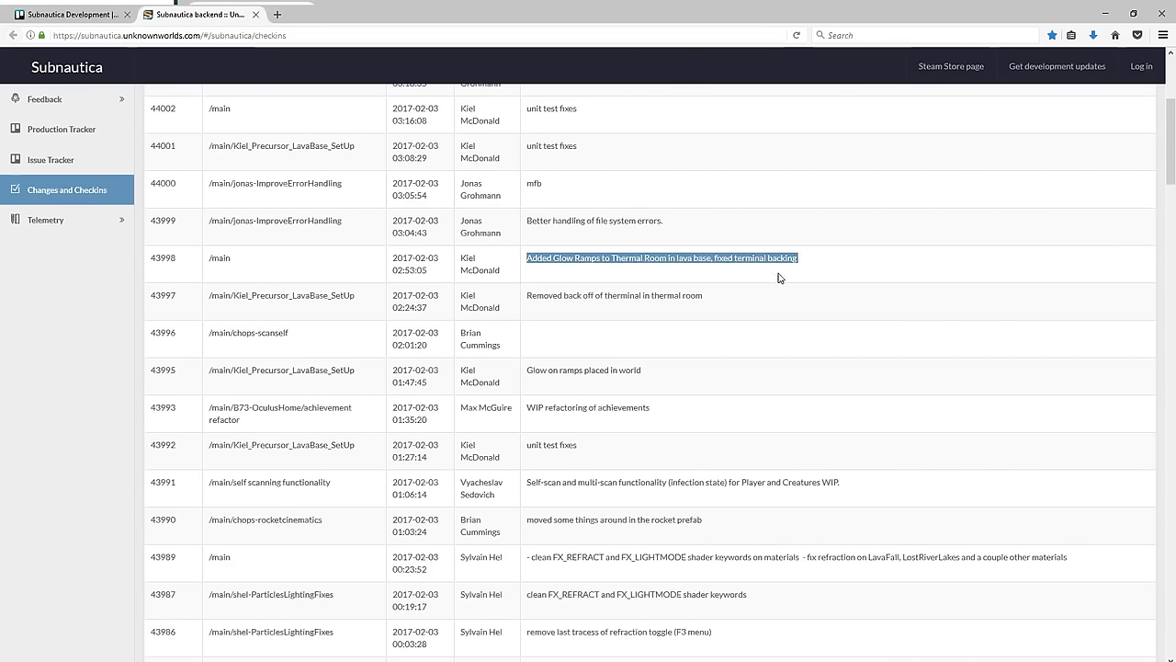
pyautogui.moveTo(735, 270)
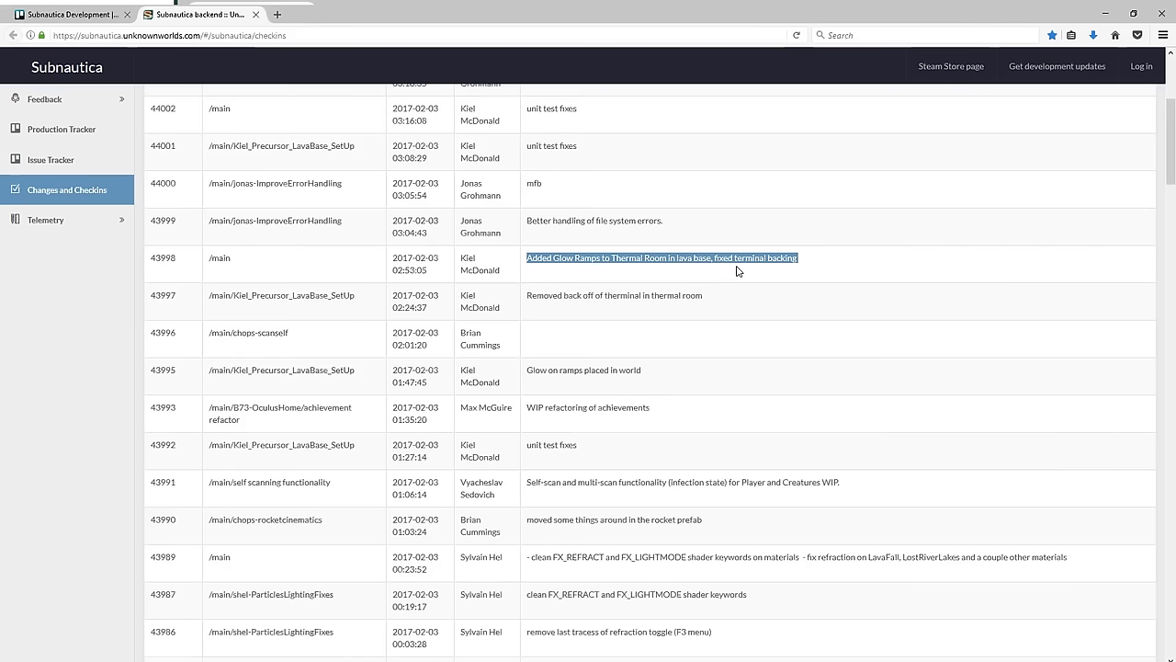
pyautogui.moveTo(778, 269)
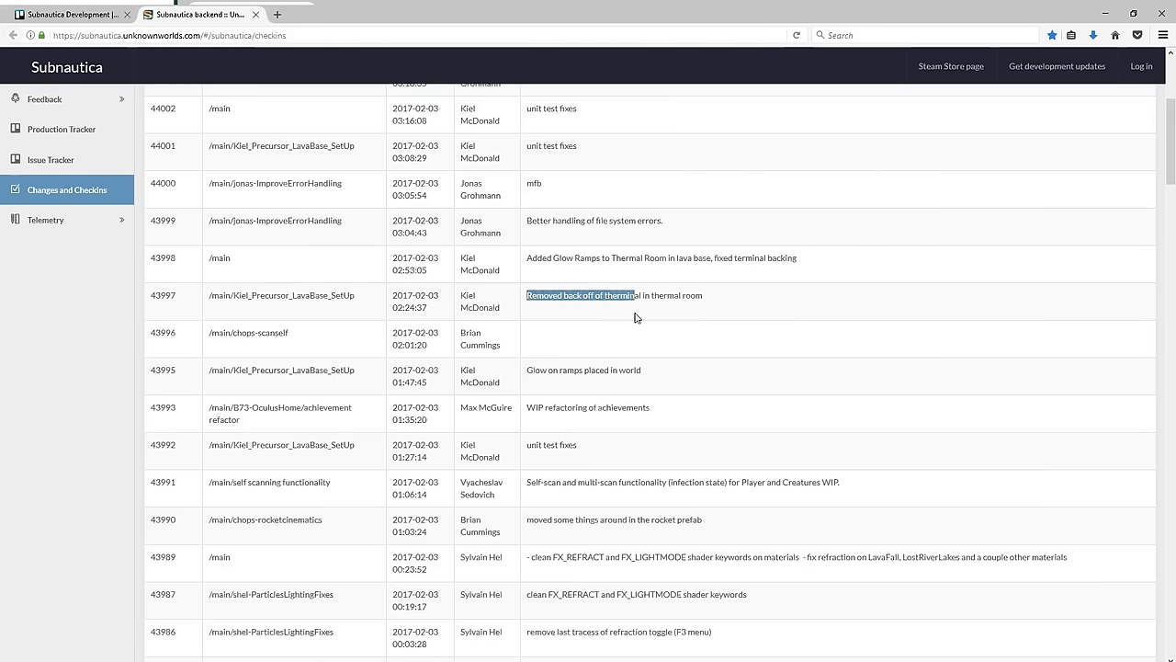
pyautogui.moveTo(691, 313)
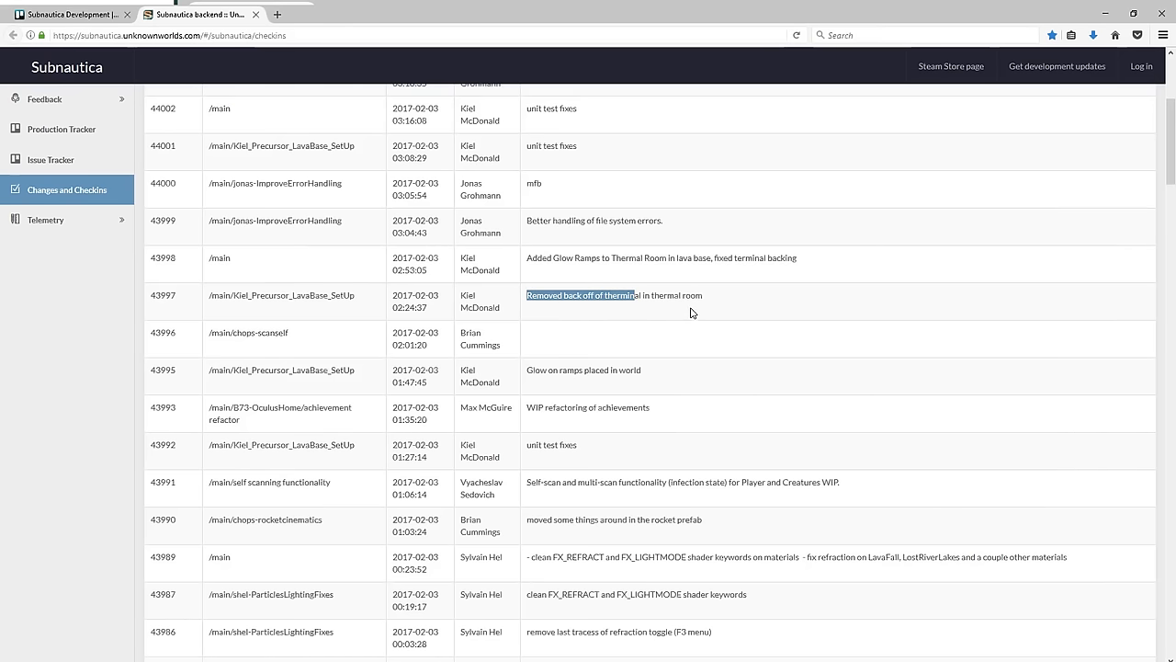
# Step: Scroll through the changeset table to early February 2017 entries and back up
pyautogui.scroll(-3)
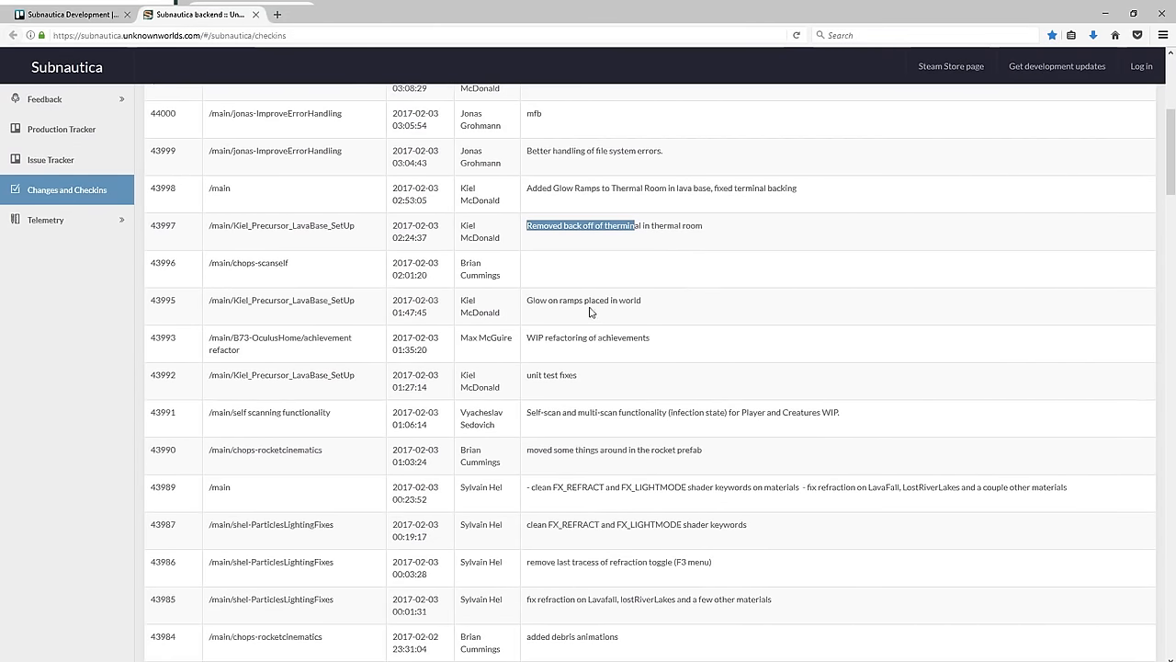
pyautogui.scroll(-3)
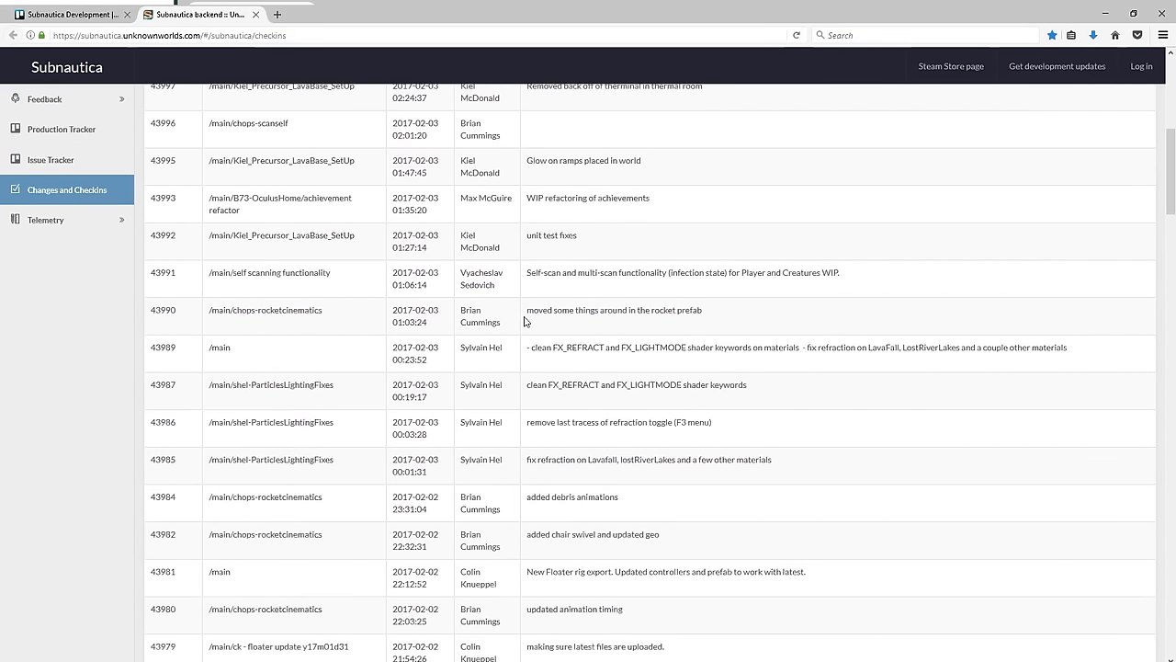
pyautogui.moveTo(765, 442)
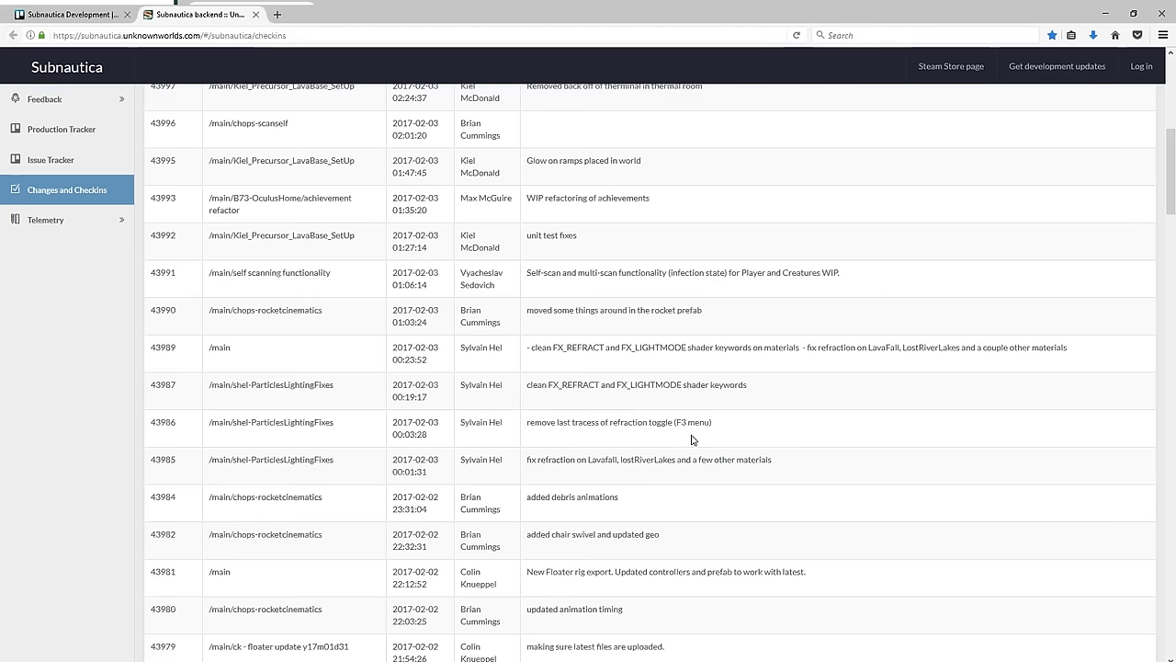
pyautogui.moveTo(687, 433)
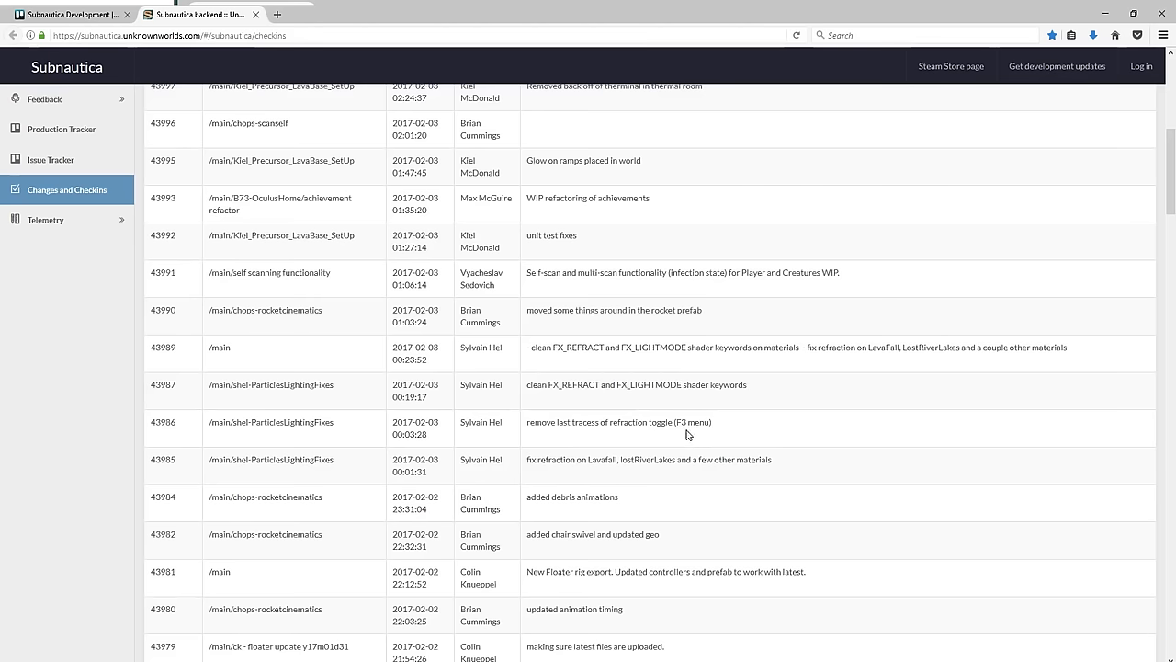
pyautogui.scroll(-3)
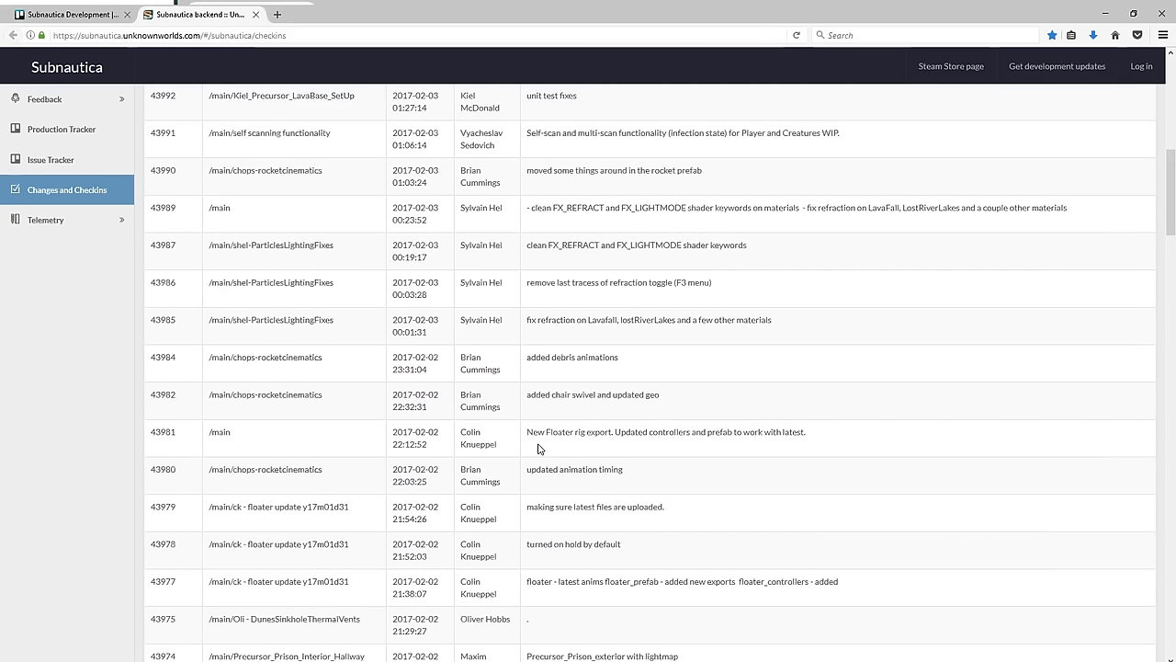
pyautogui.moveTo(643, 448)
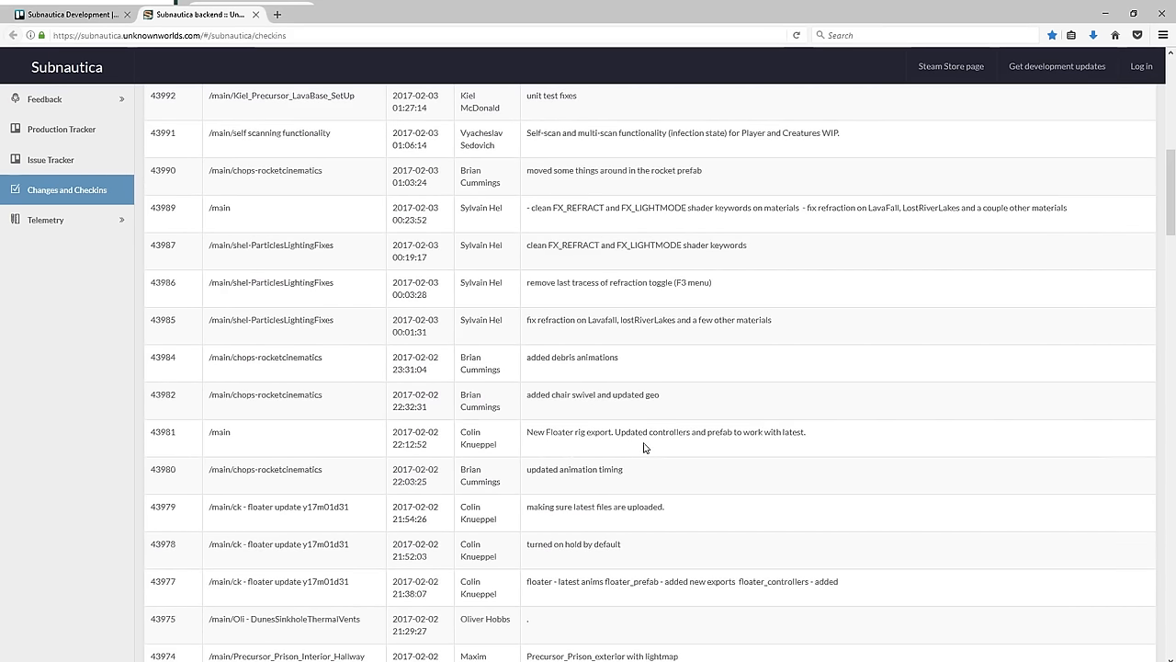
pyautogui.moveTo(320, 492)
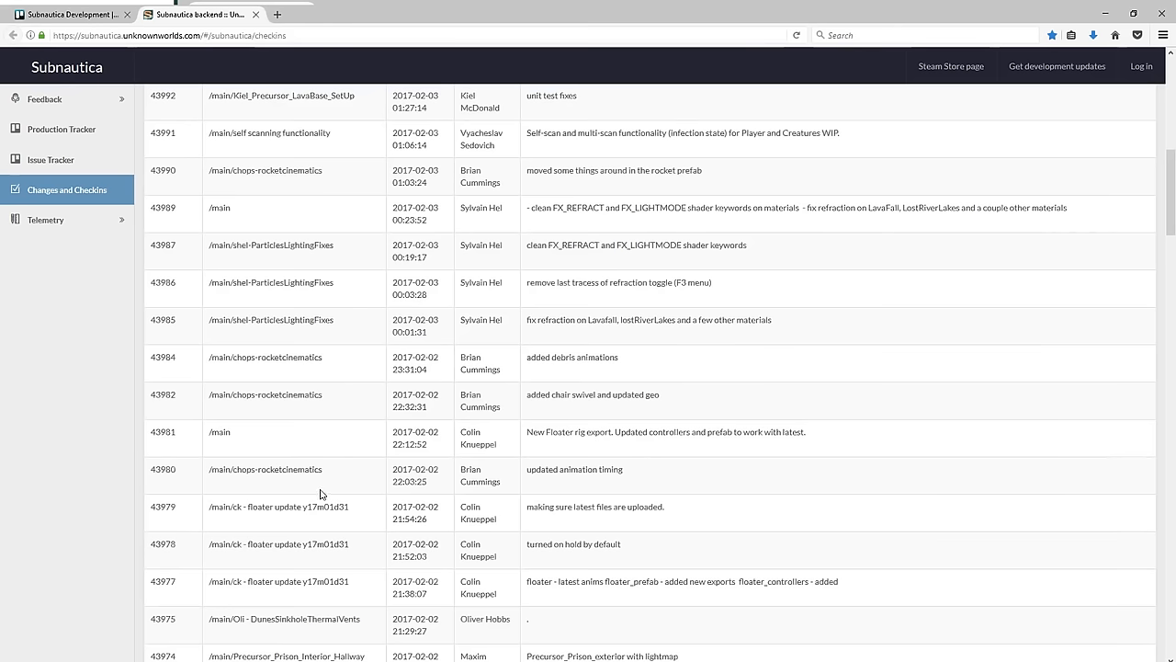
pyautogui.scroll(-3)
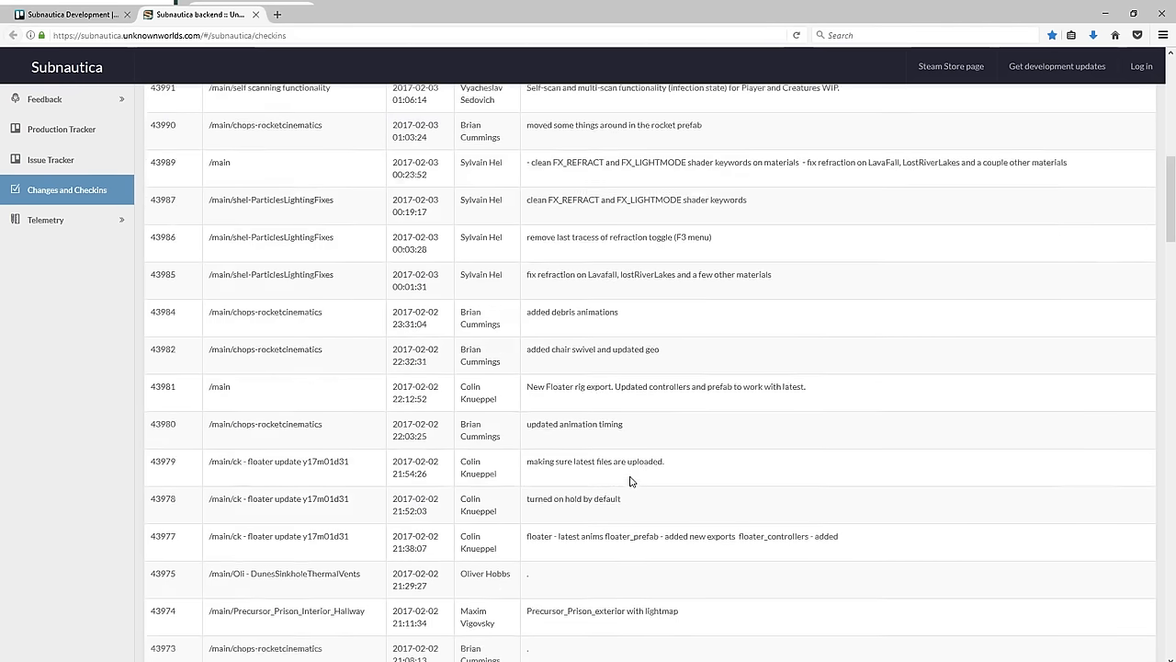
pyautogui.scroll(-3)
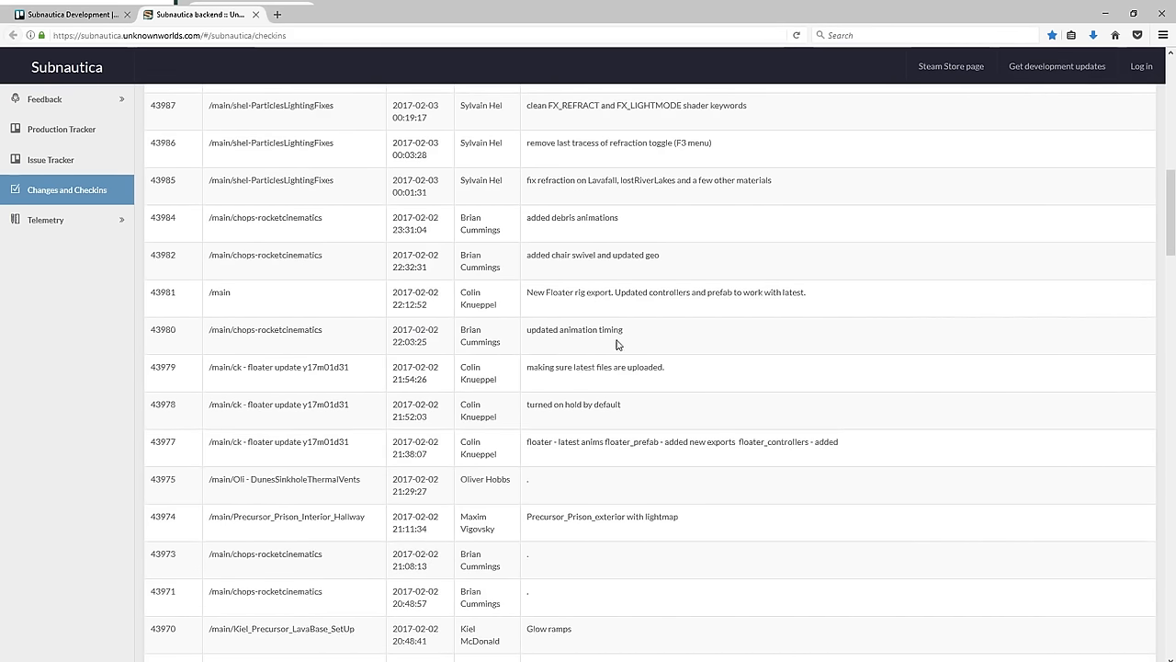
pyautogui.scroll(-3)
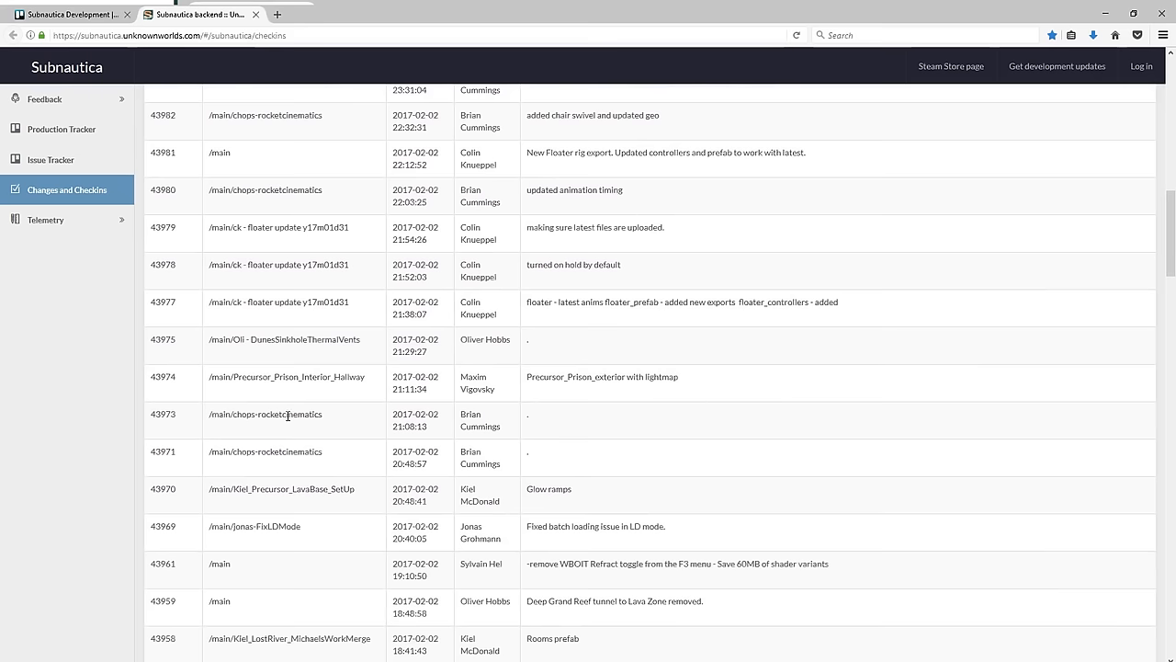
pyautogui.moveTo(324, 393)
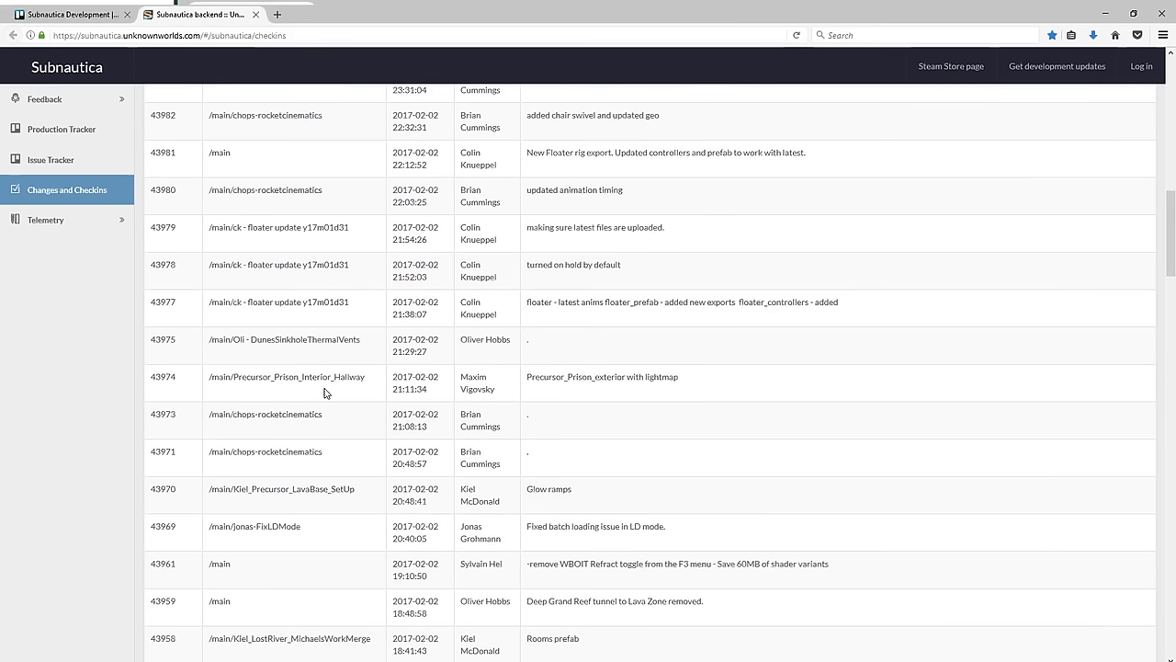
pyautogui.moveTo(579, 393)
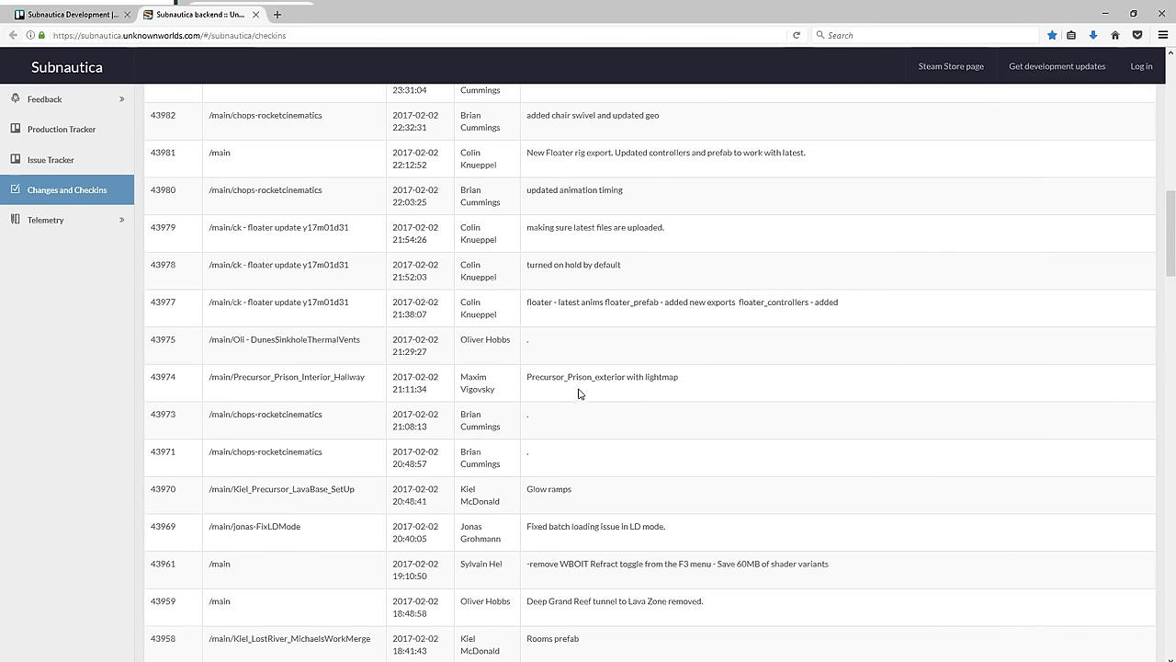
pyautogui.moveTo(681, 390)
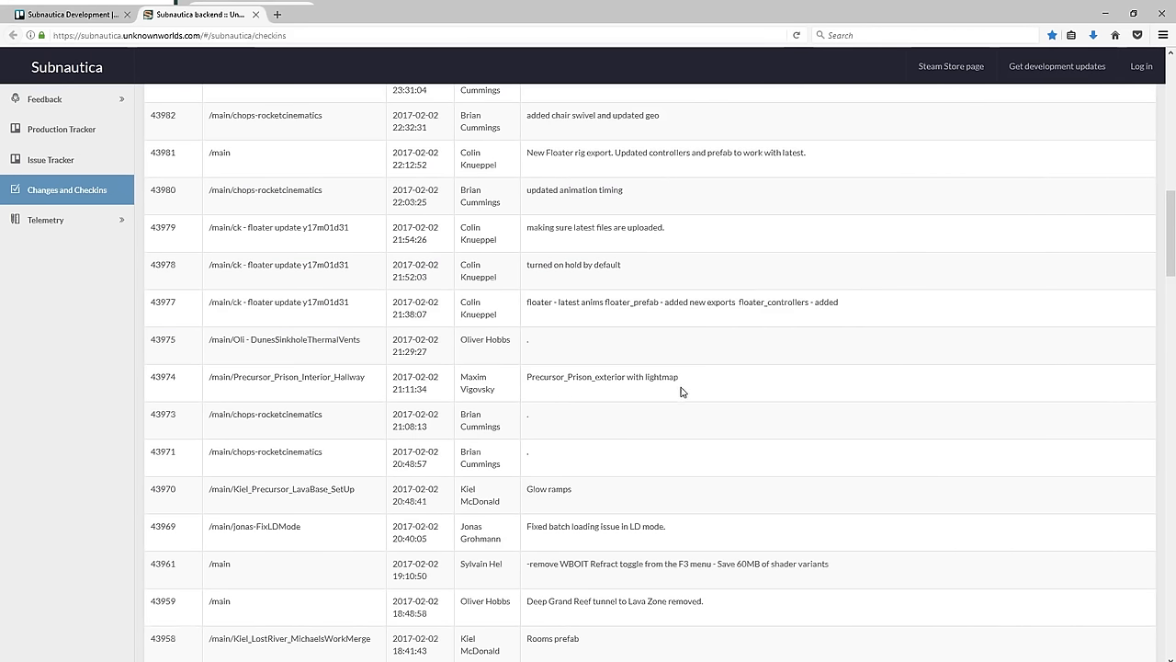
pyautogui.scroll(-3)
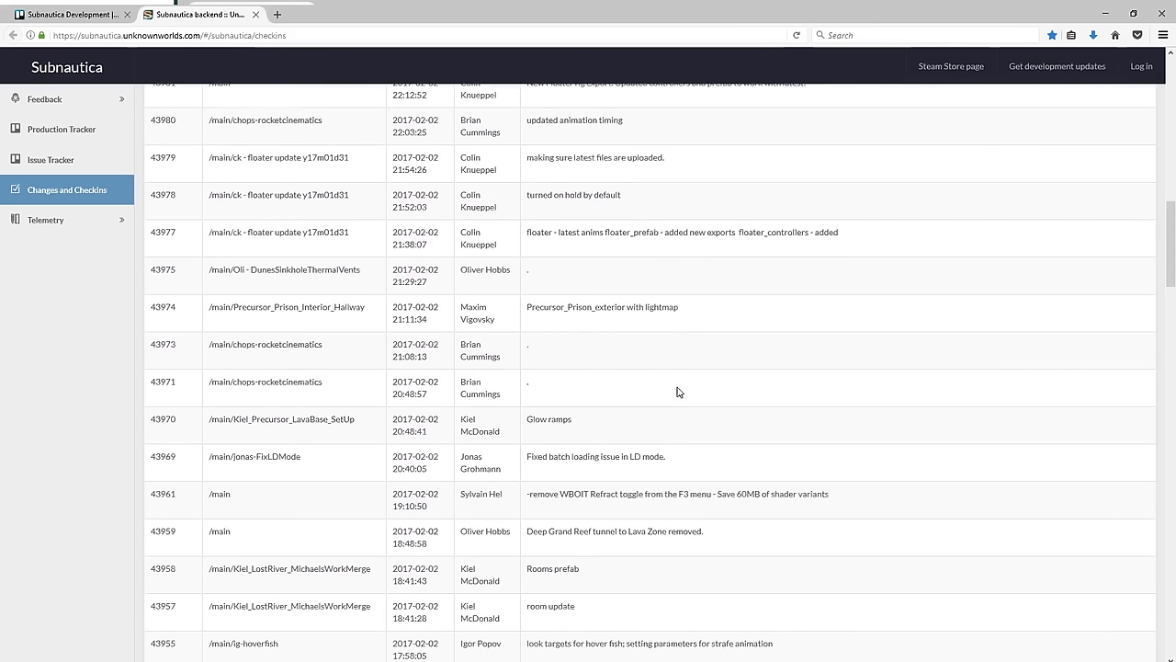
pyautogui.scroll(-3)
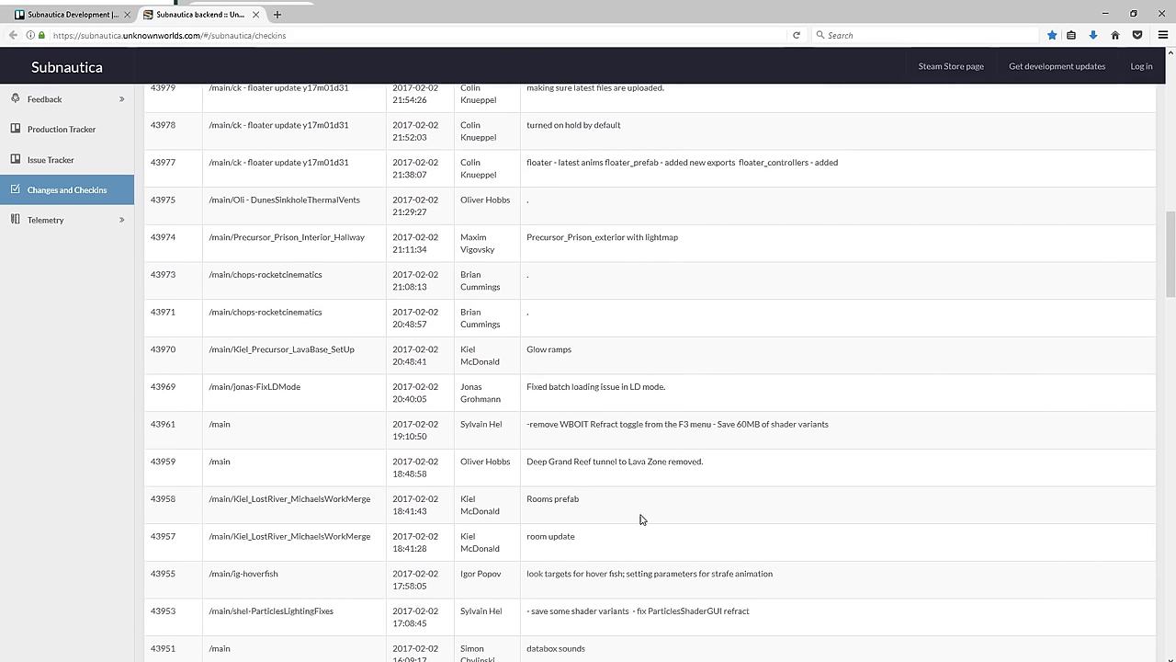
pyautogui.moveTo(283, 551)
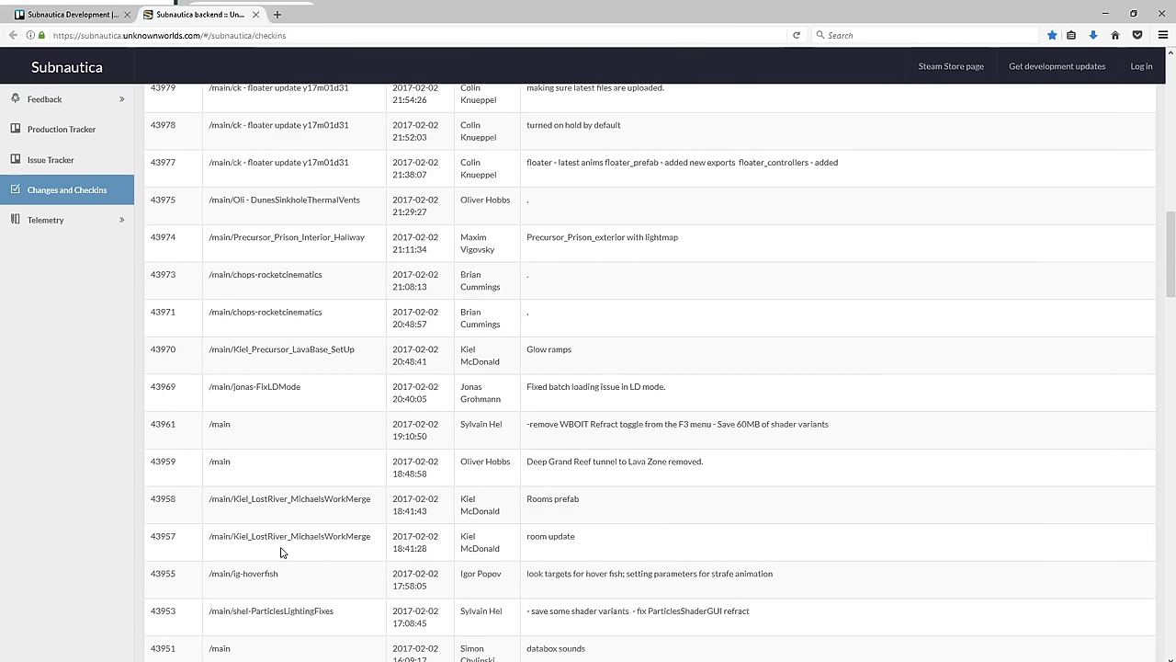
pyautogui.moveTo(312, 551)
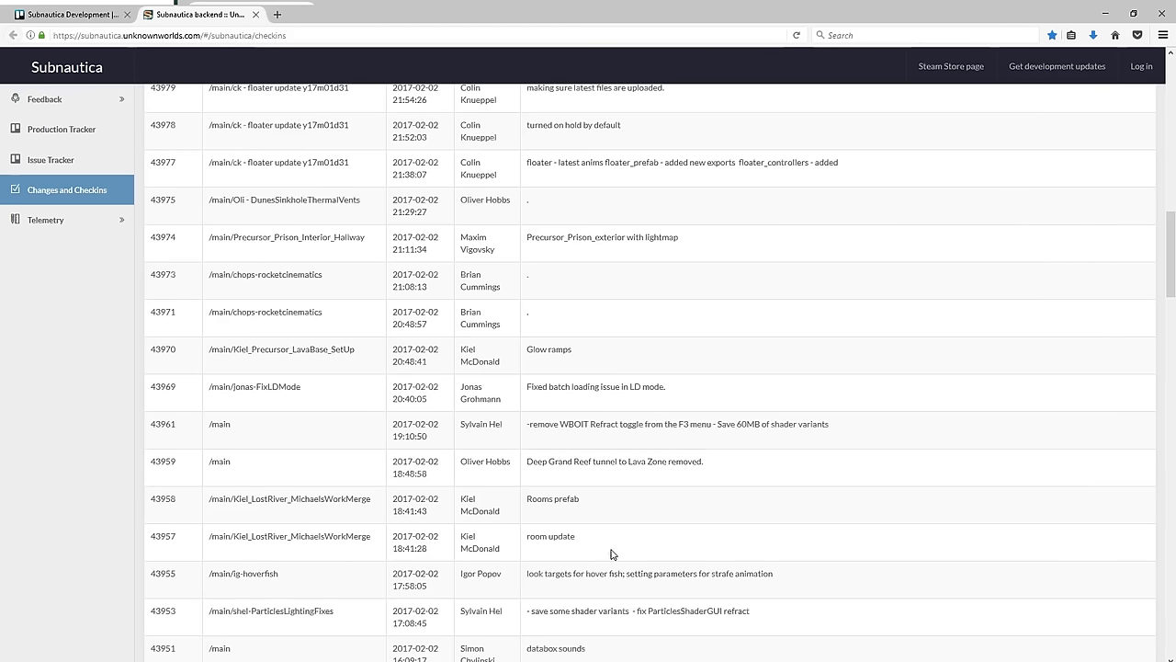
pyautogui.moveTo(585, 553)
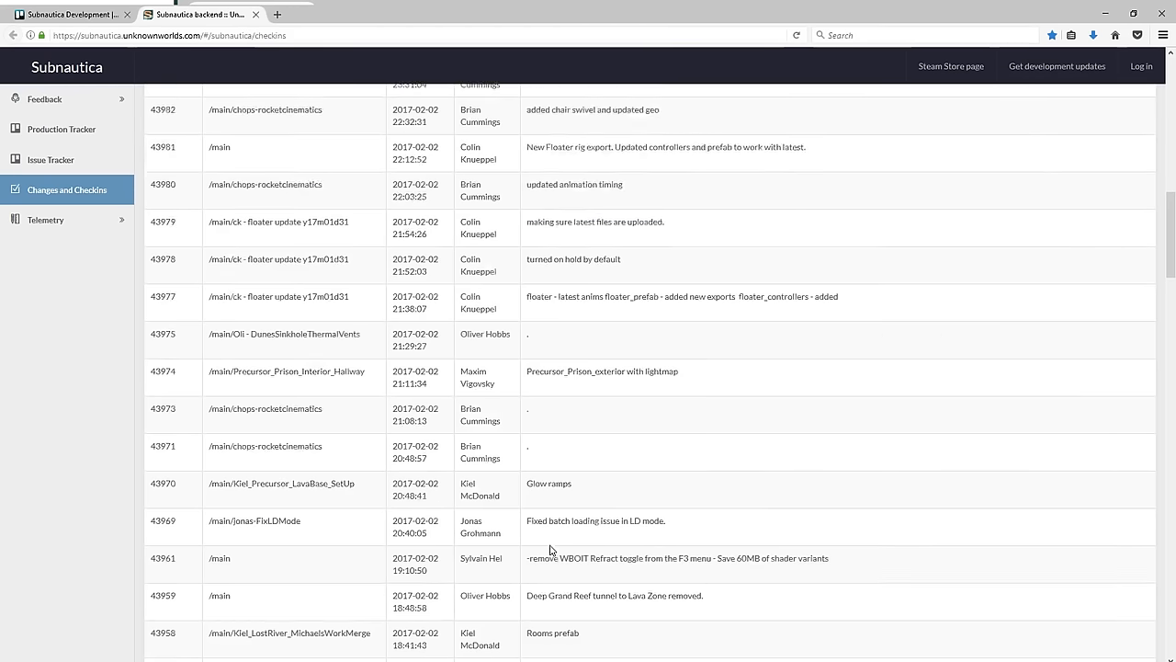
pyautogui.scroll(3)
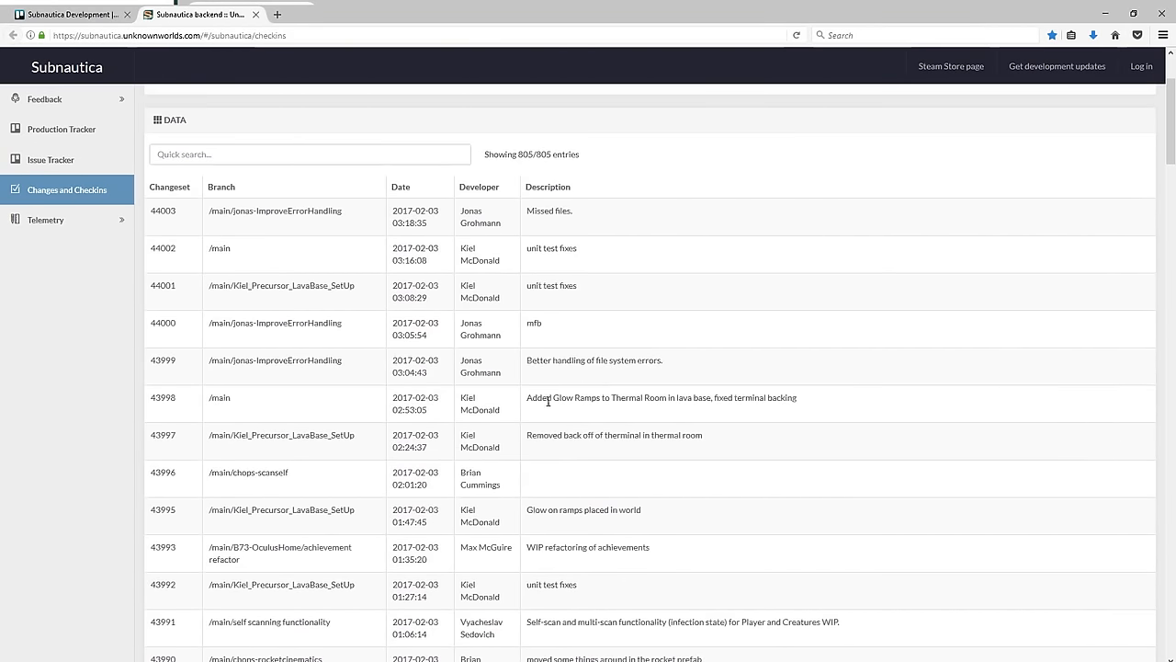
pyautogui.moveTo(708, 411)
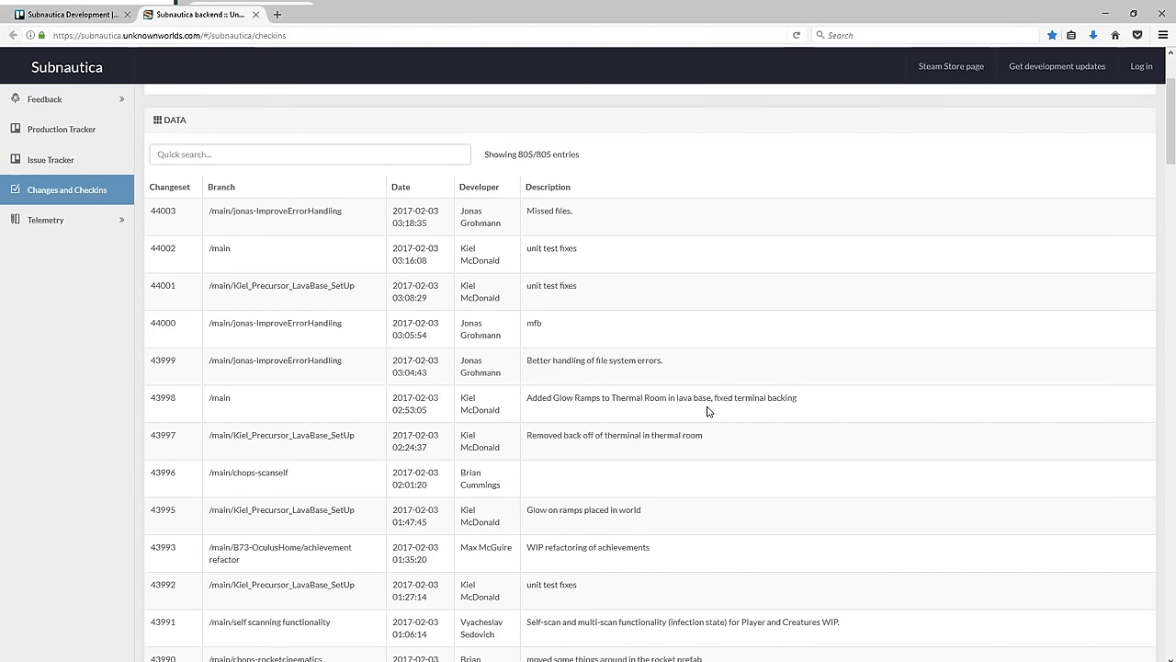
pyautogui.moveTo(639, 452)
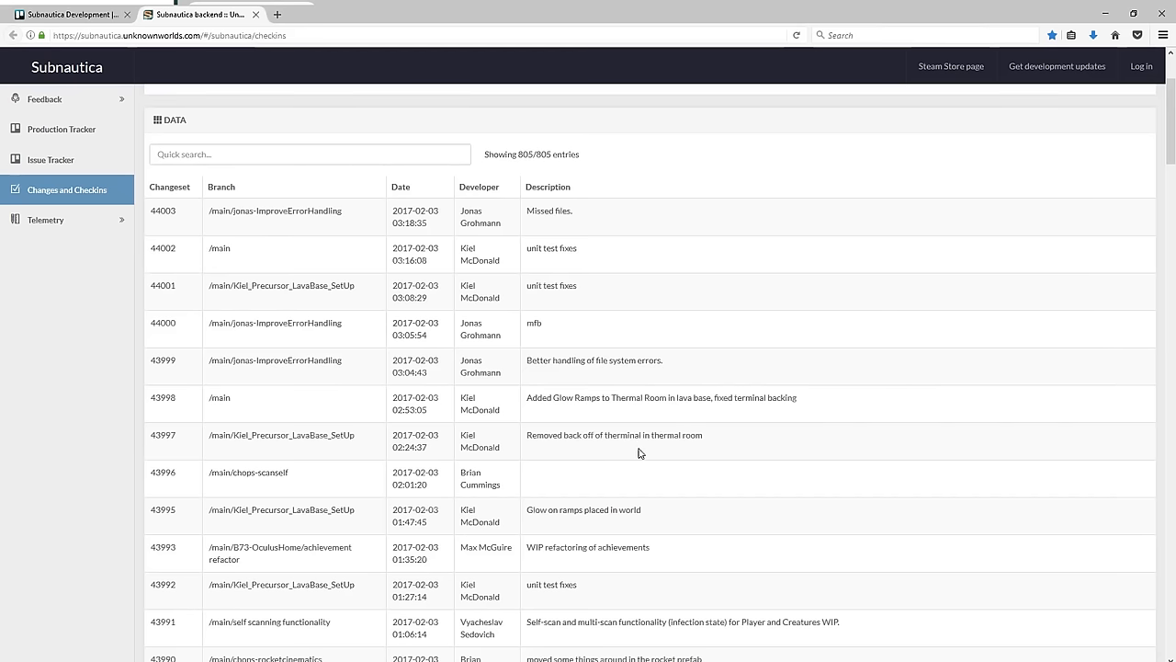
pyautogui.moveTo(669, 471)
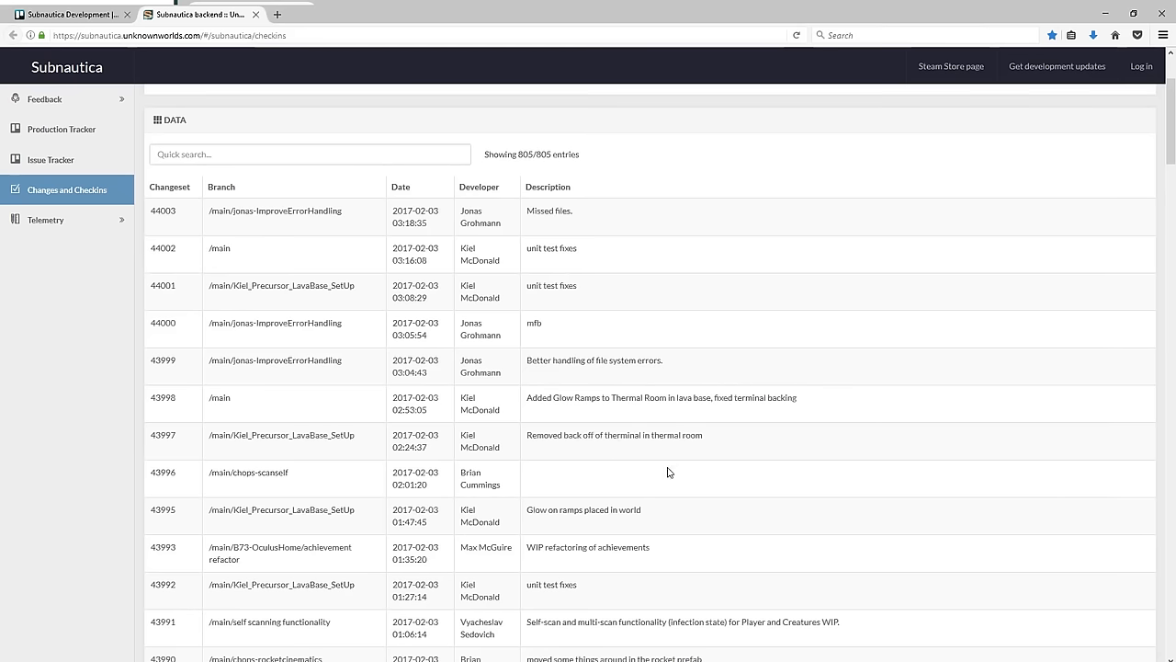
# Step: Return to the Subnautica Development Trello board and read down its Activity feed
pyautogui.click(69, 14)
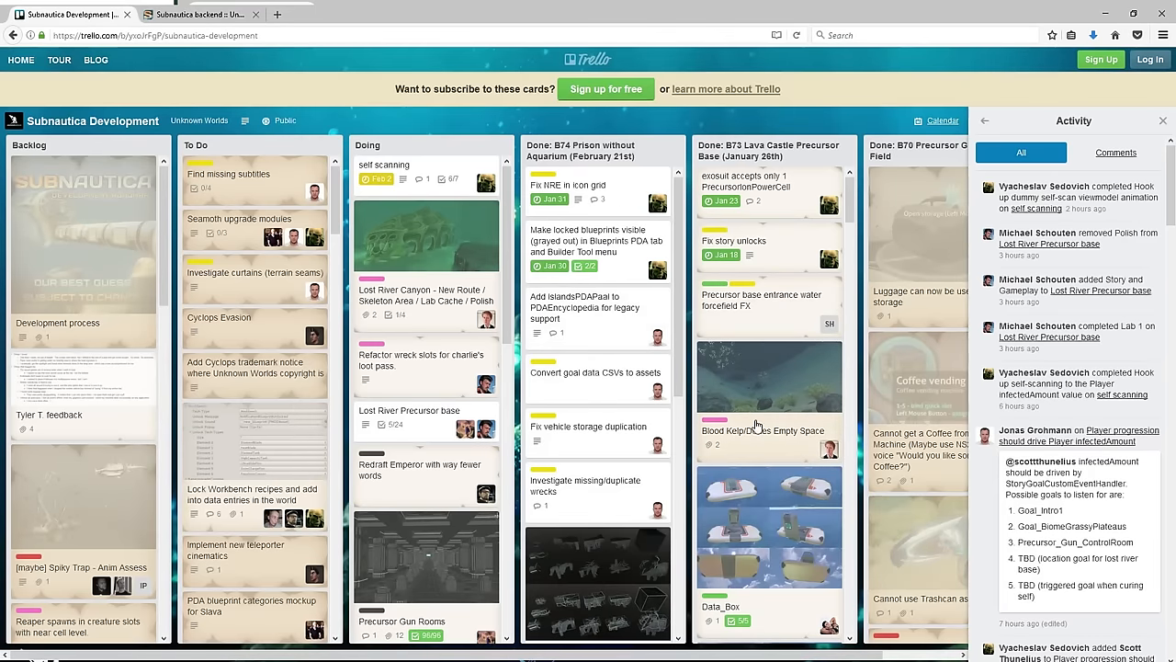
pyautogui.scroll(-3)
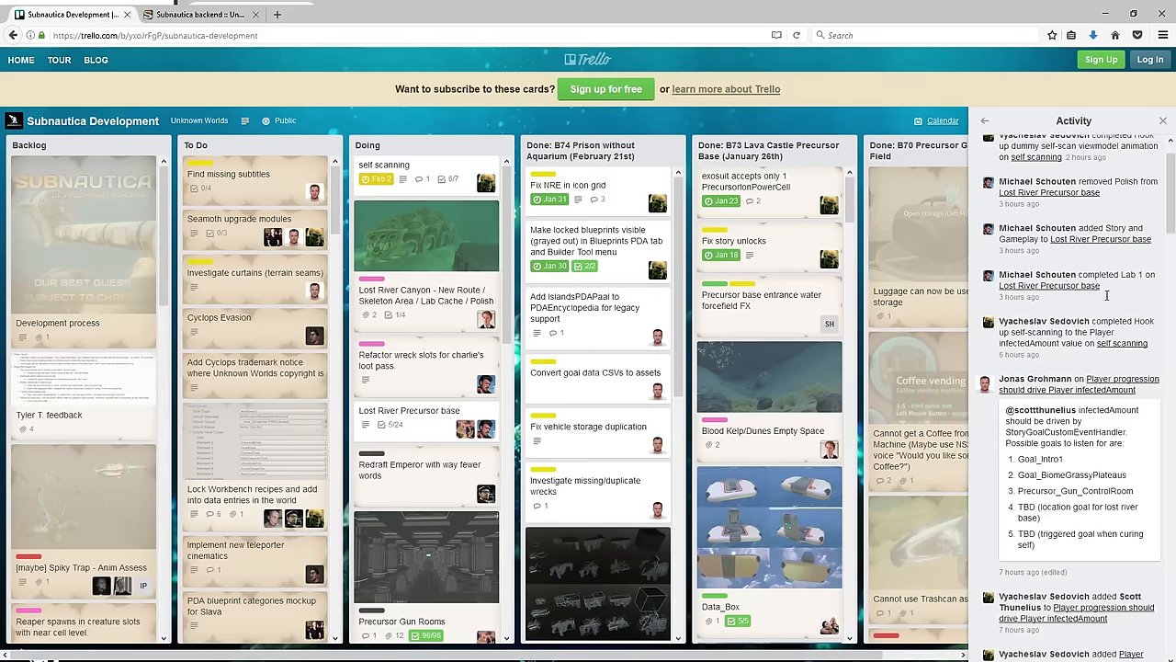
pyautogui.scroll(-3)
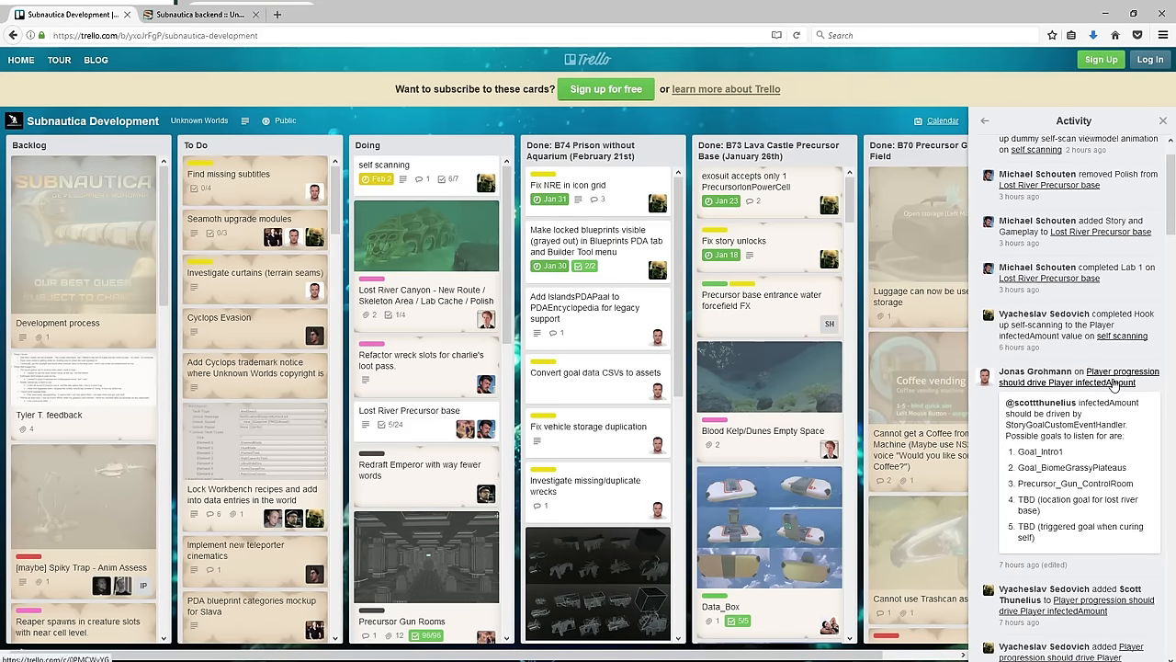
pyautogui.moveTo(1106, 386)
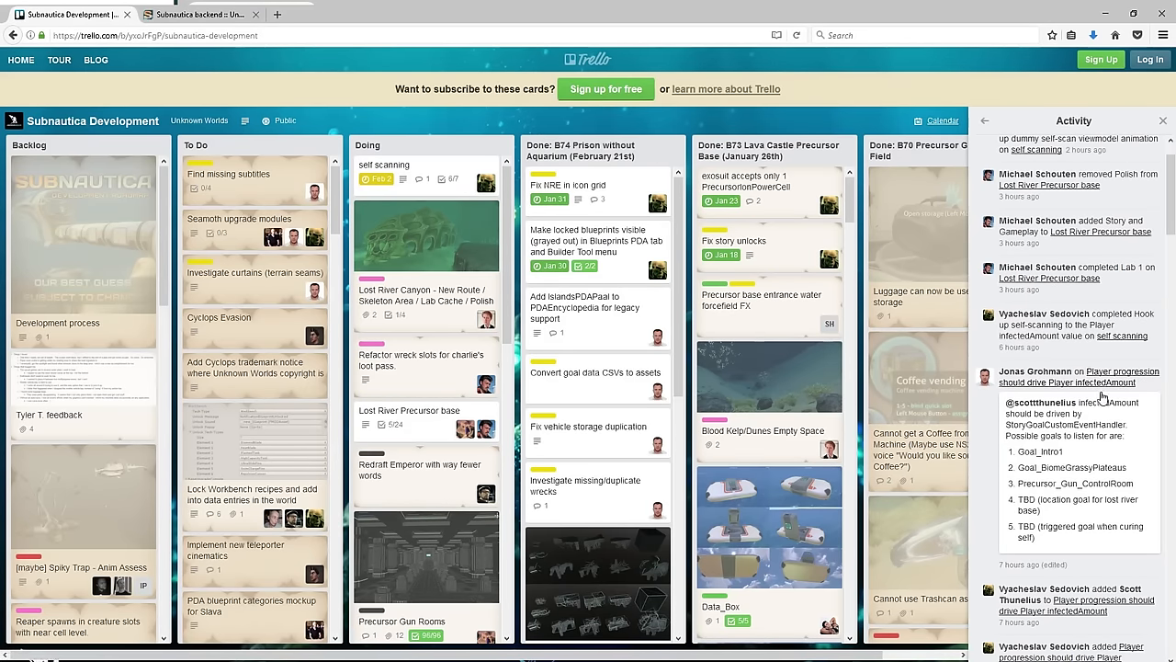
pyautogui.click(1102, 377)
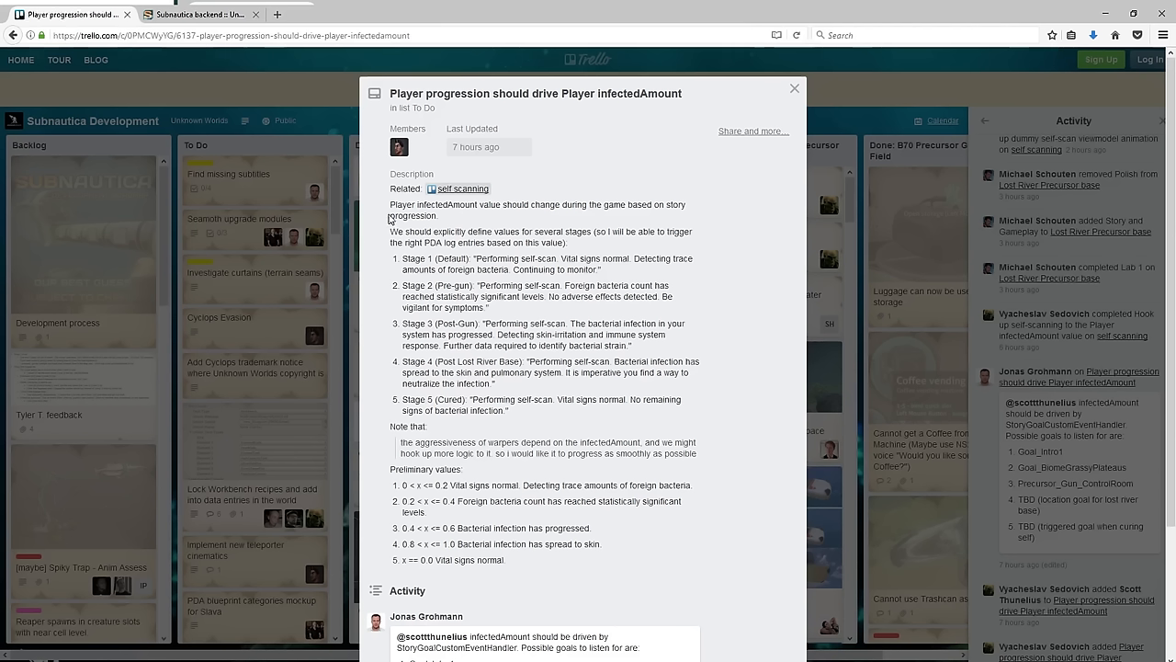
pyautogui.moveTo(518, 217)
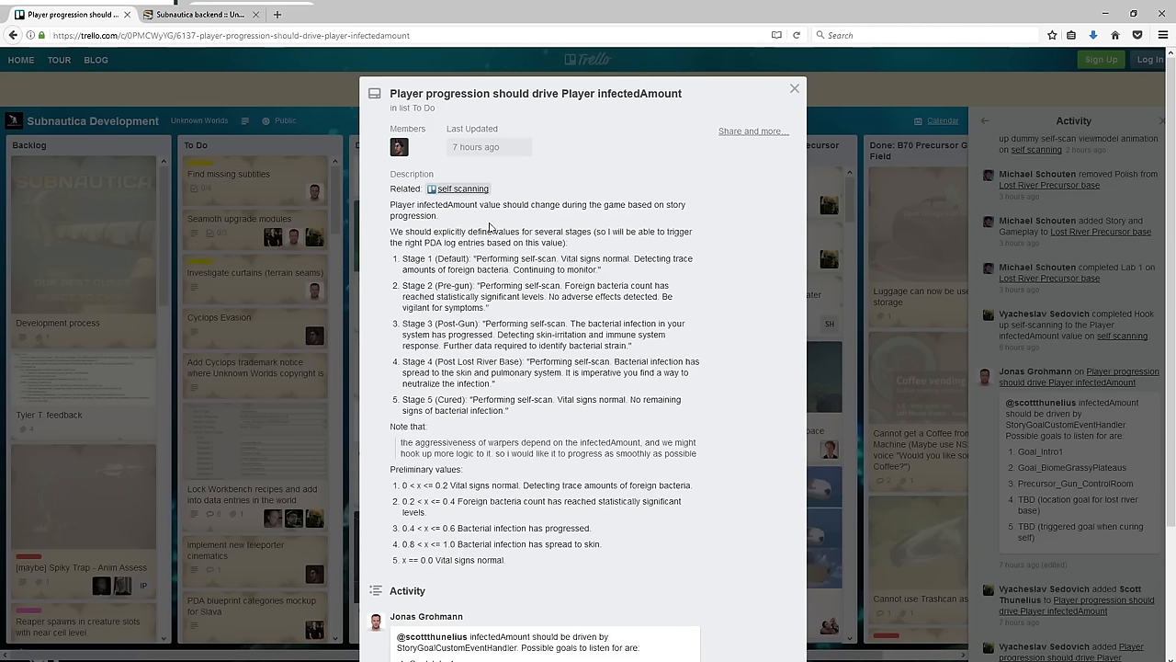
pyautogui.moveTo(472, 254)
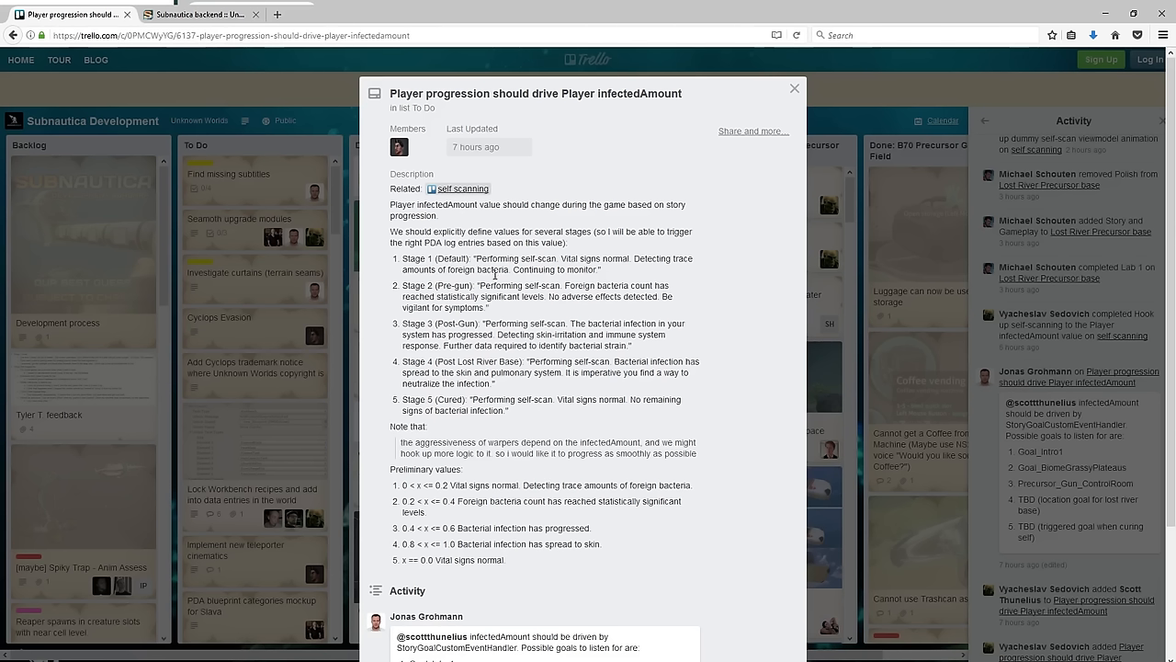
pyautogui.moveTo(610, 272)
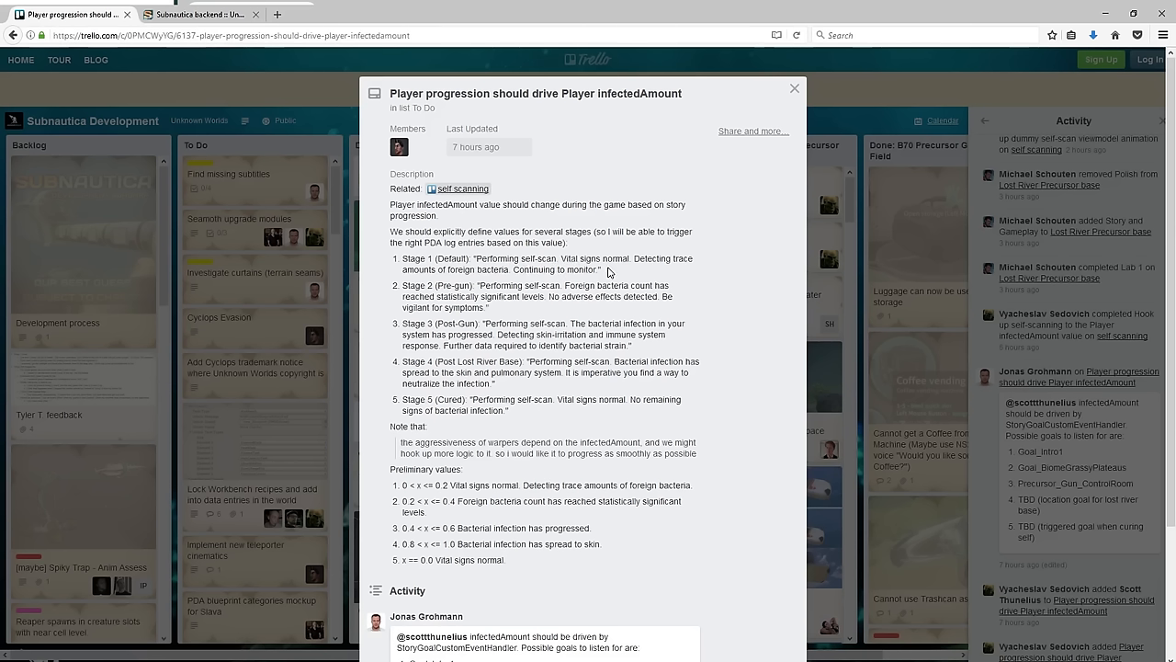
pyautogui.moveTo(441, 285)
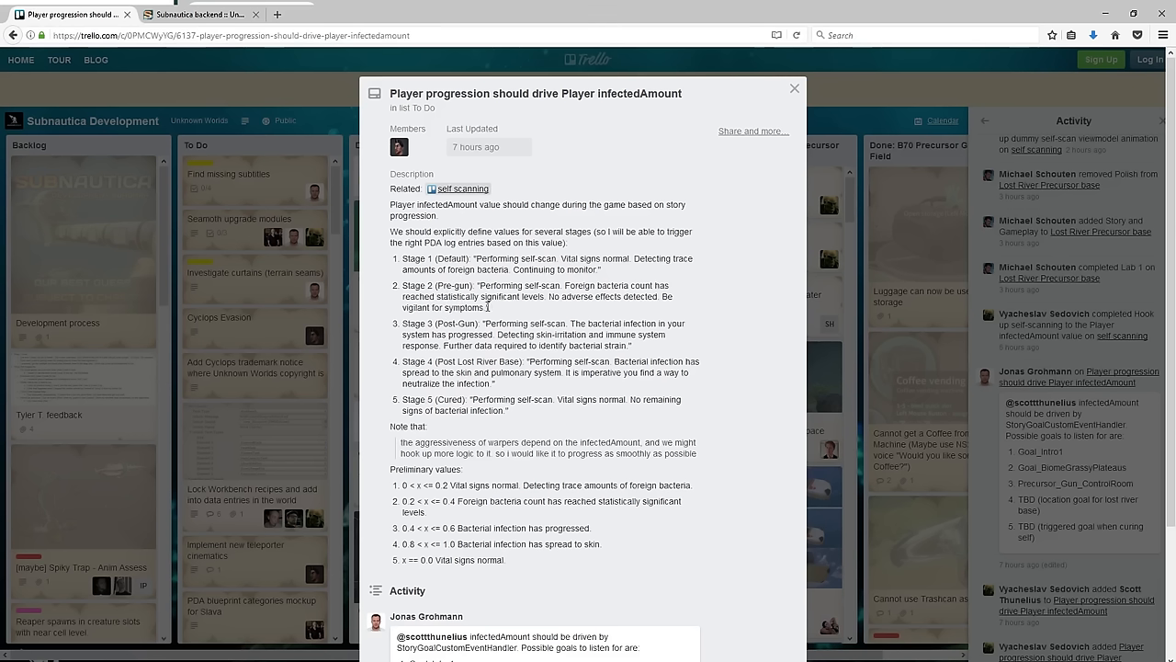
pyautogui.moveTo(544, 307)
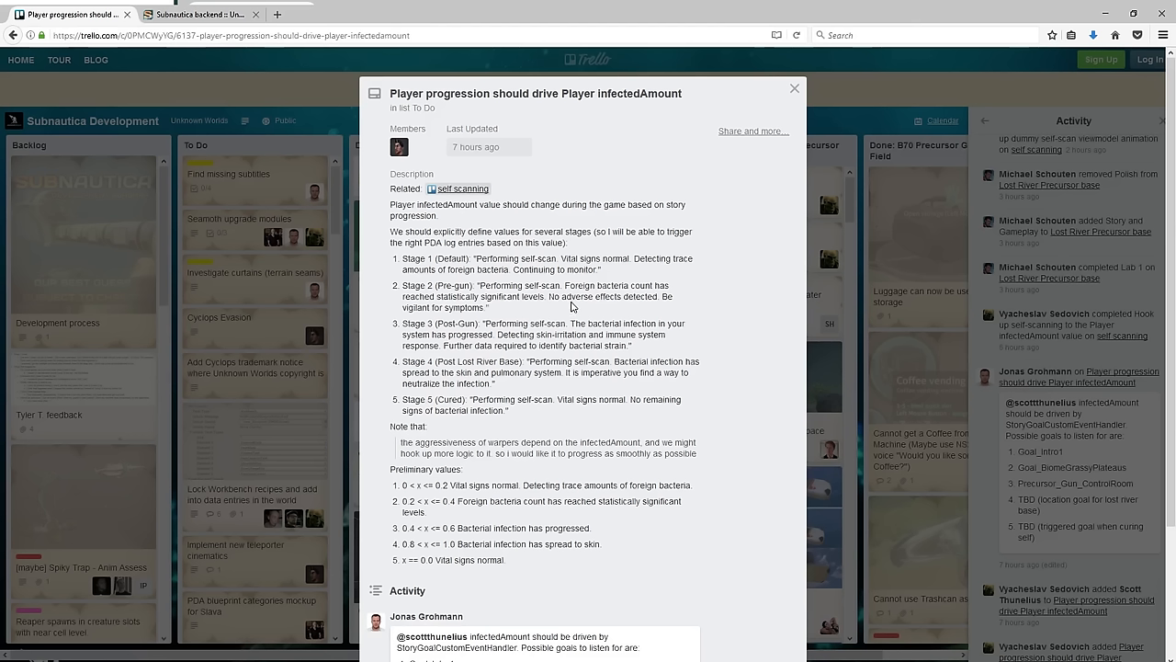
pyautogui.moveTo(436, 323)
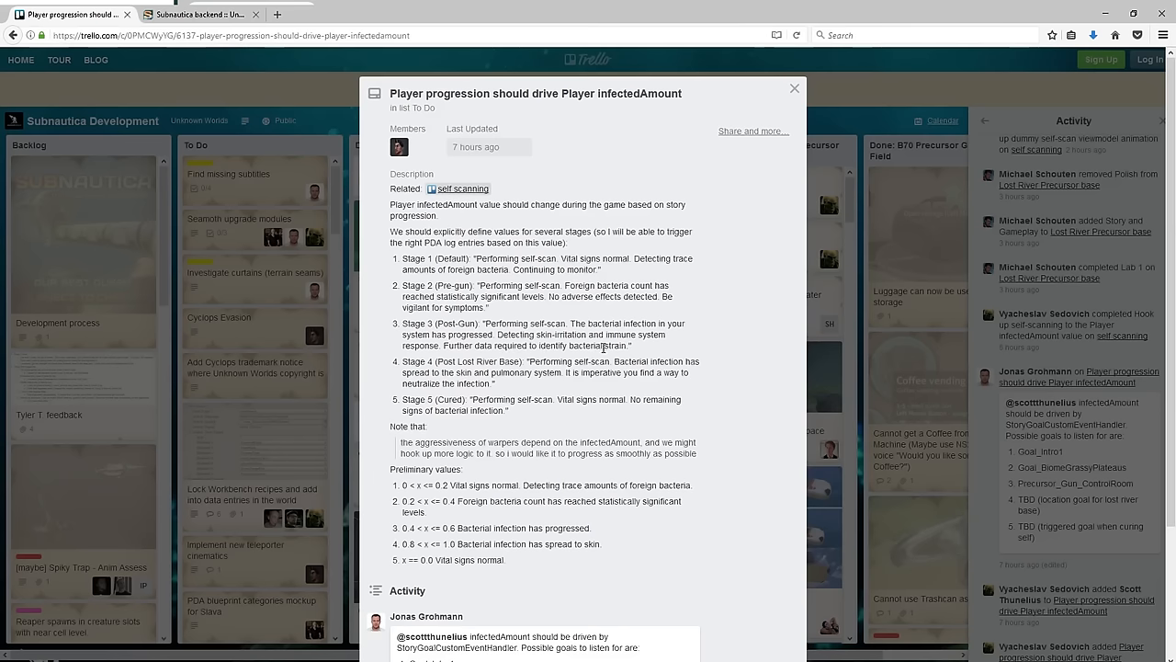
pyautogui.moveTo(595, 359)
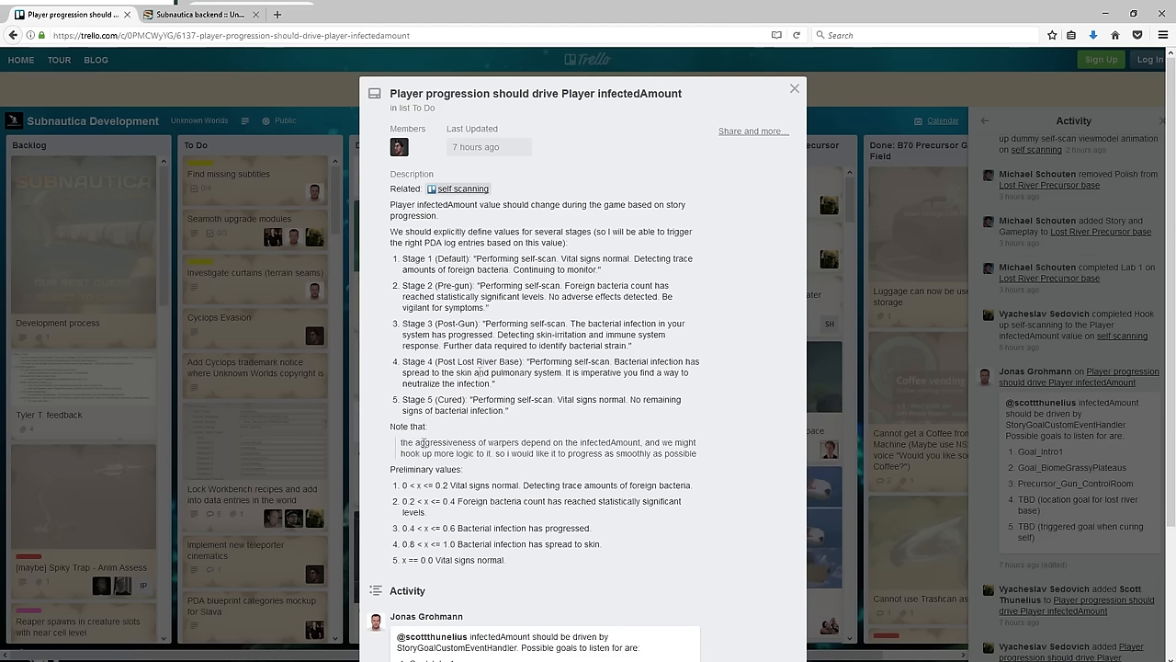
pyautogui.moveTo(445, 469)
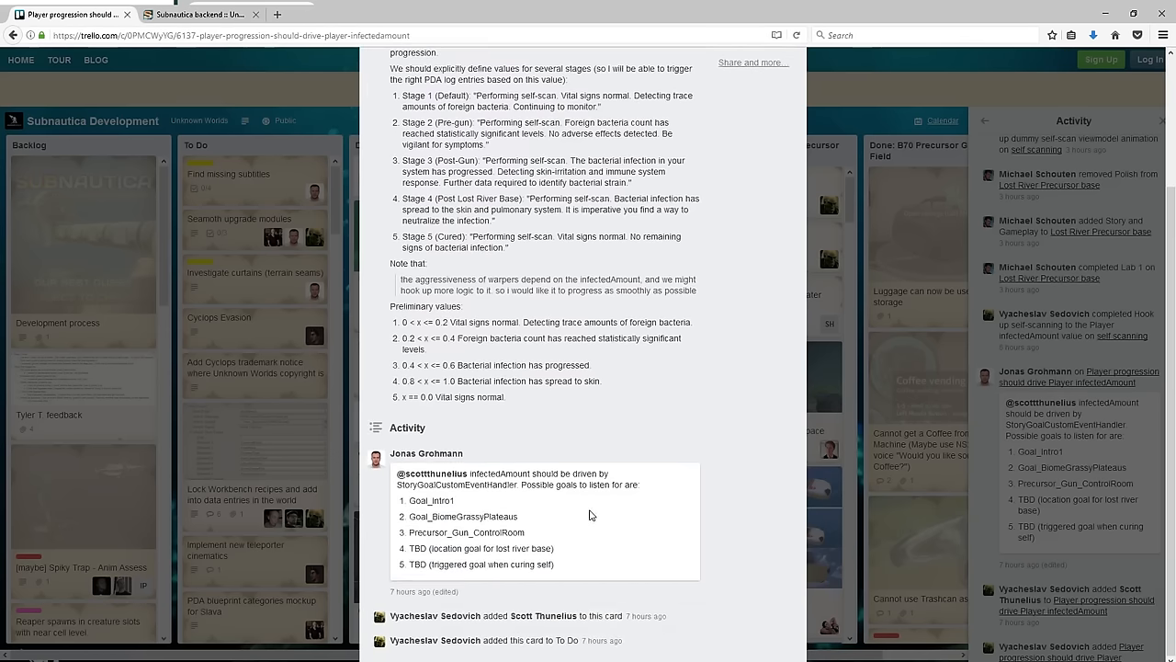
pyautogui.scroll(3)
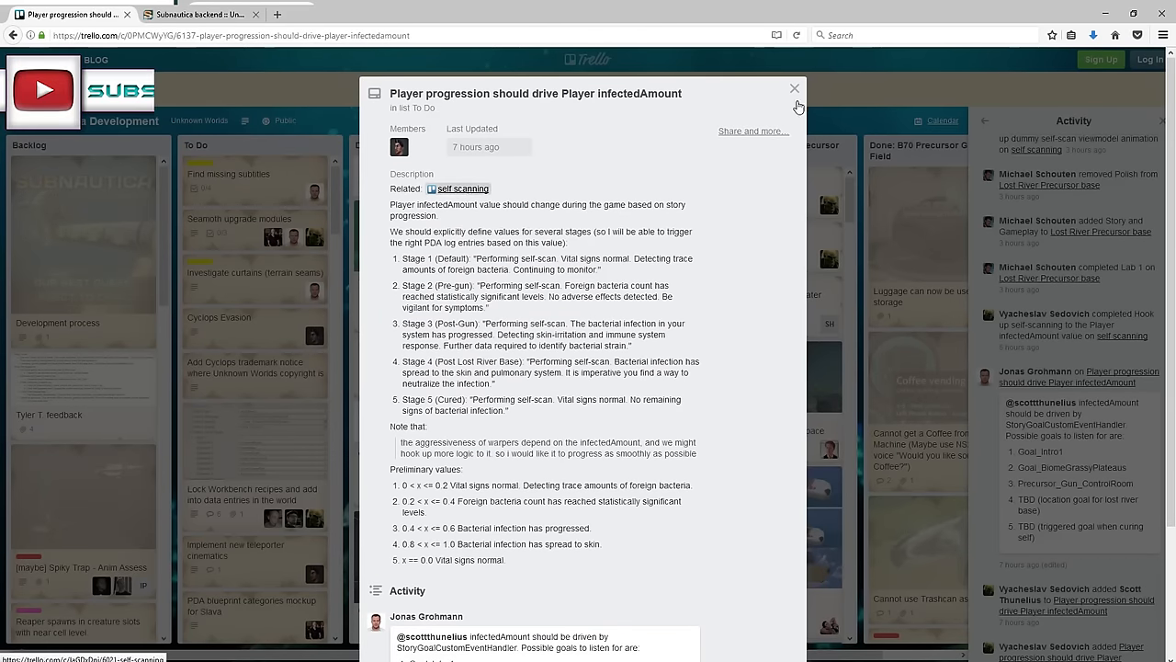
pyautogui.click(794, 89)
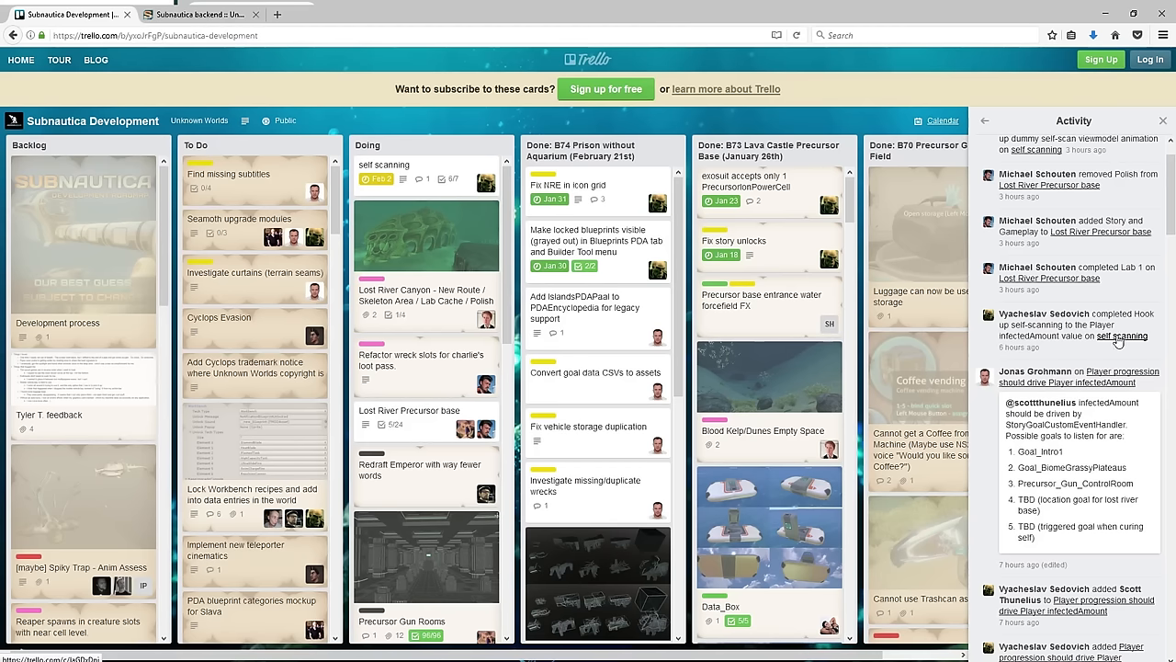
pyautogui.moveTo(1081, 353)
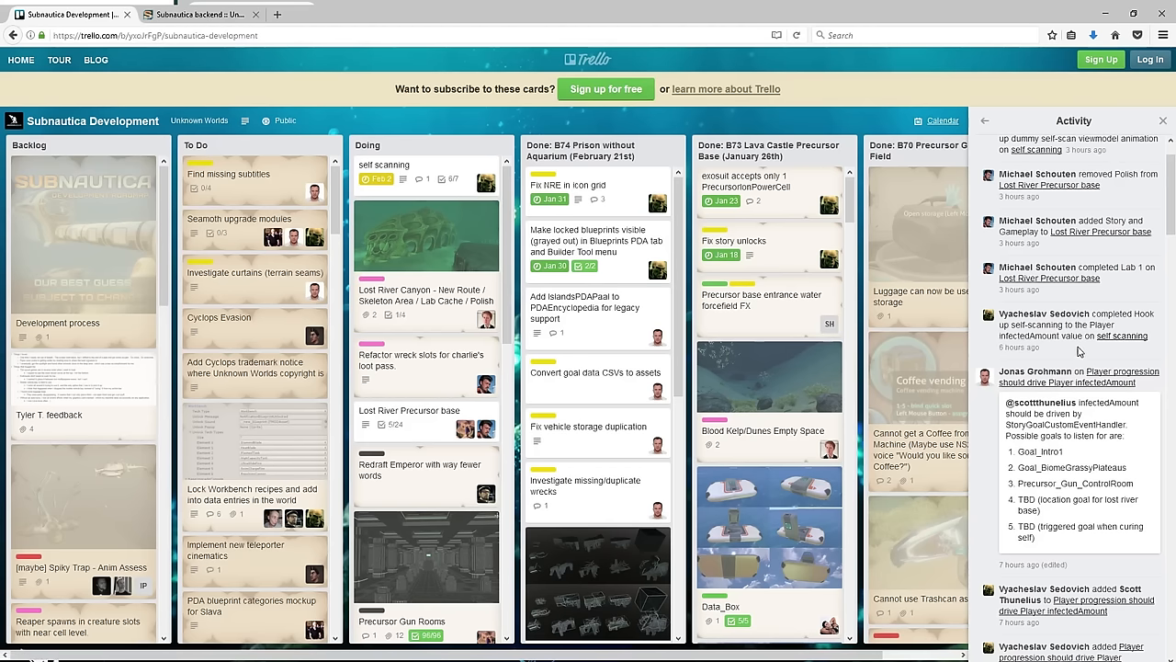
# Step: Scroll the Activity feed back to Tom Jubert's PrisonInt_AnteChamber attachment and open its card
pyautogui.scroll(-3)
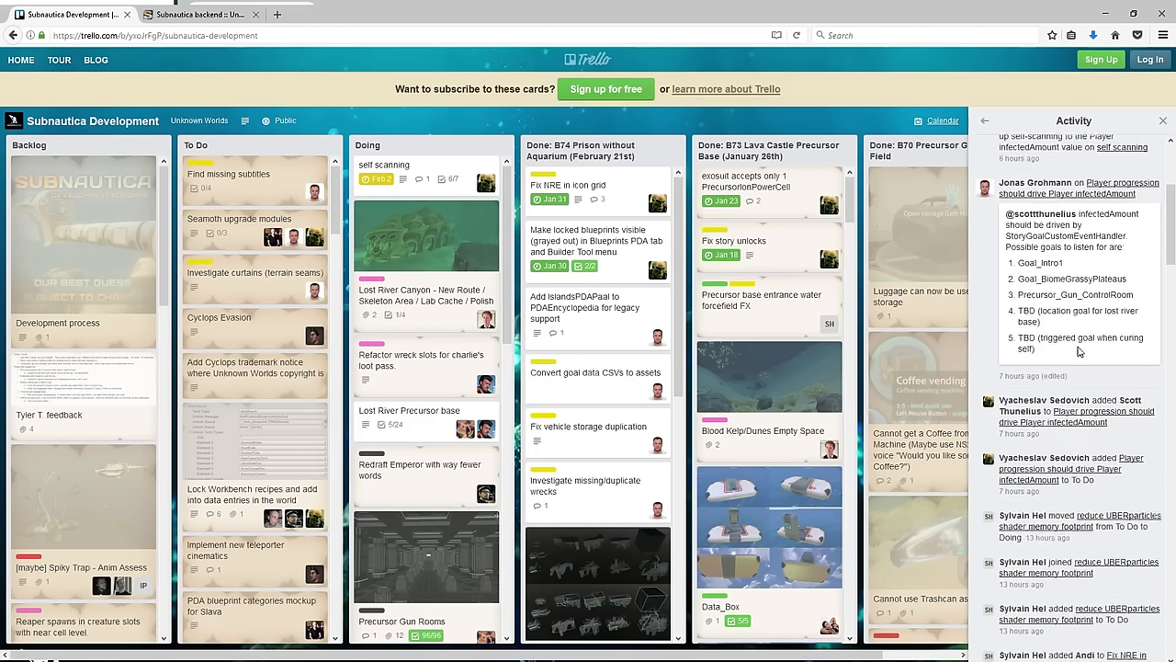
pyautogui.scroll(-3)
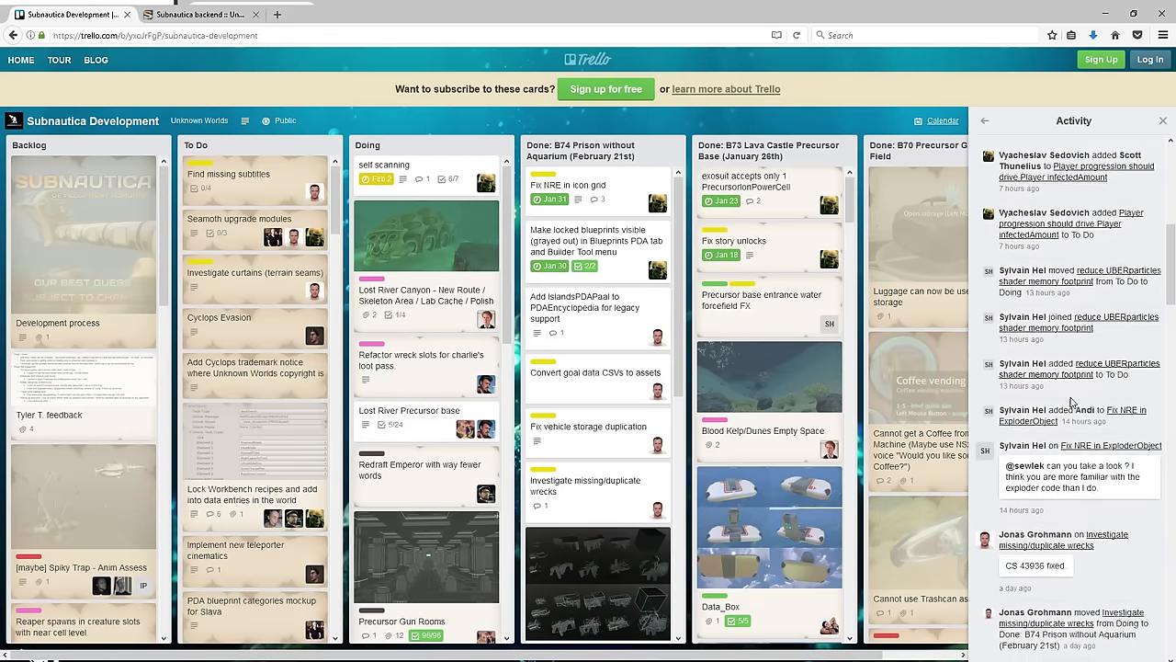
pyautogui.scroll(-3)
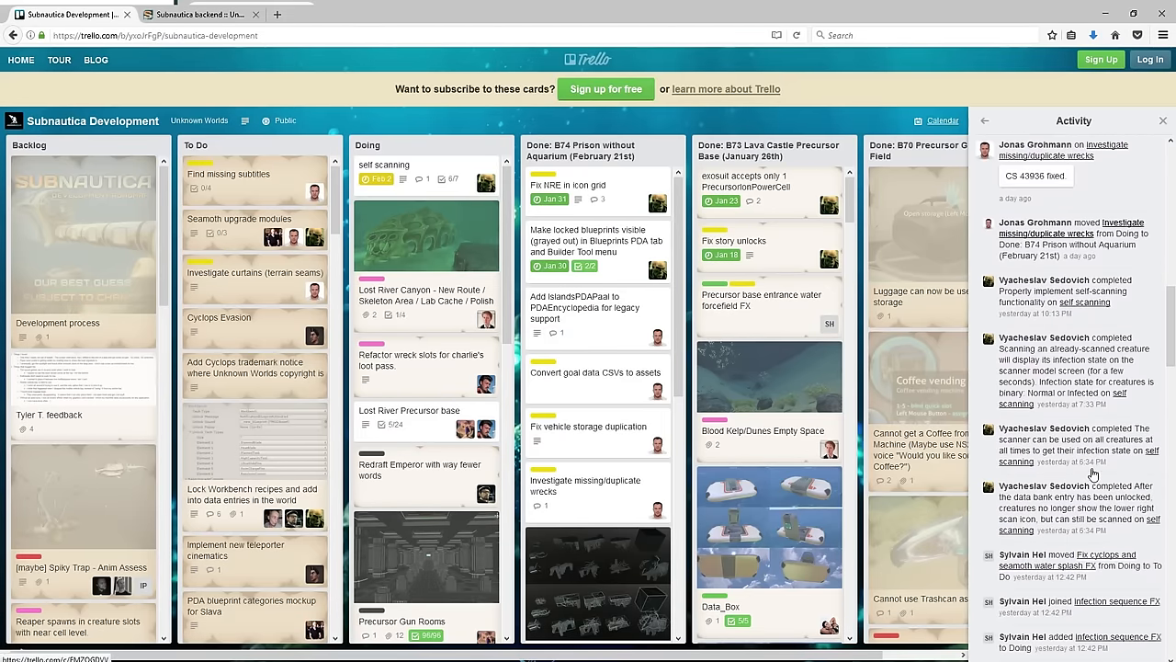
pyautogui.scroll(-3)
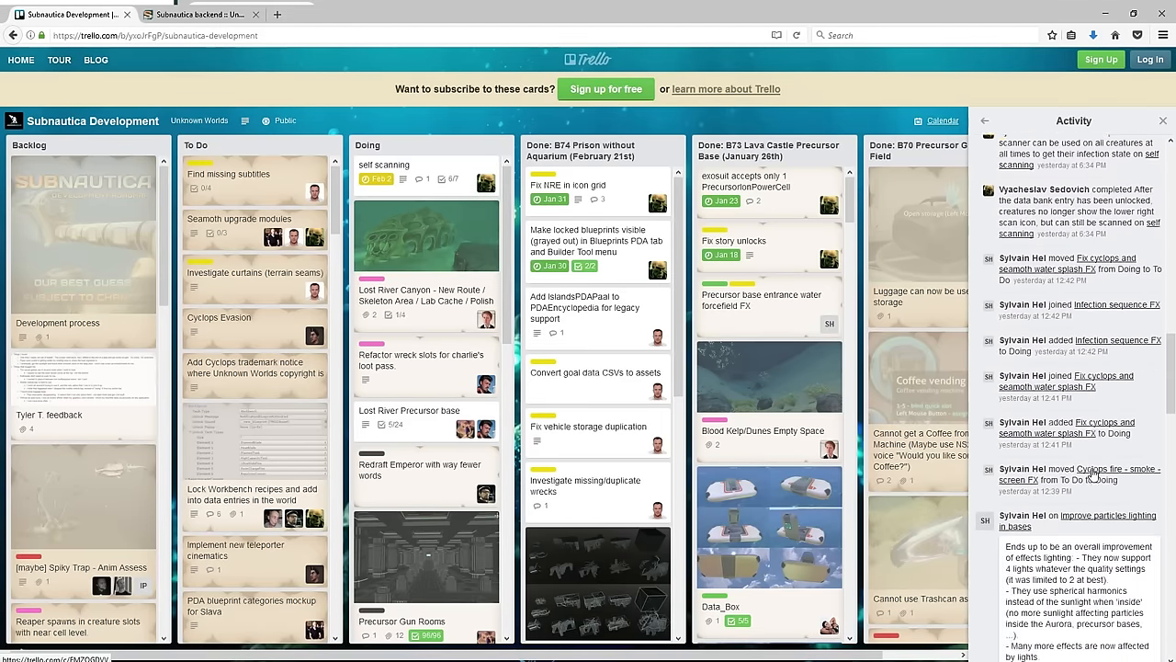
pyautogui.scroll(-3)
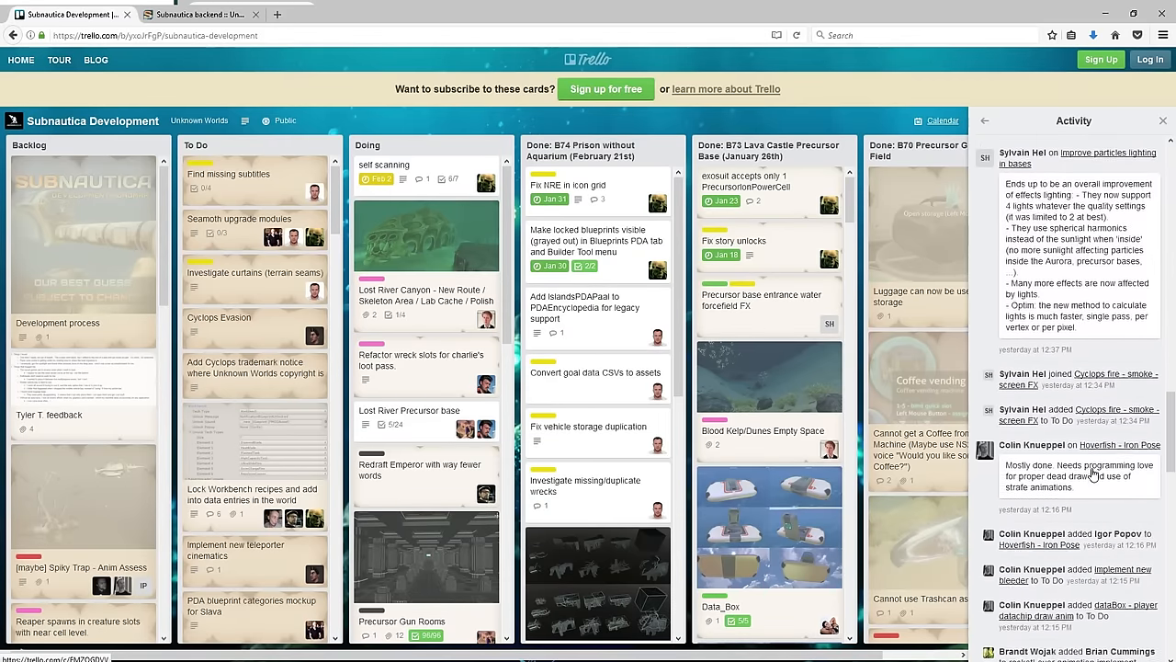
pyautogui.scroll(-3)
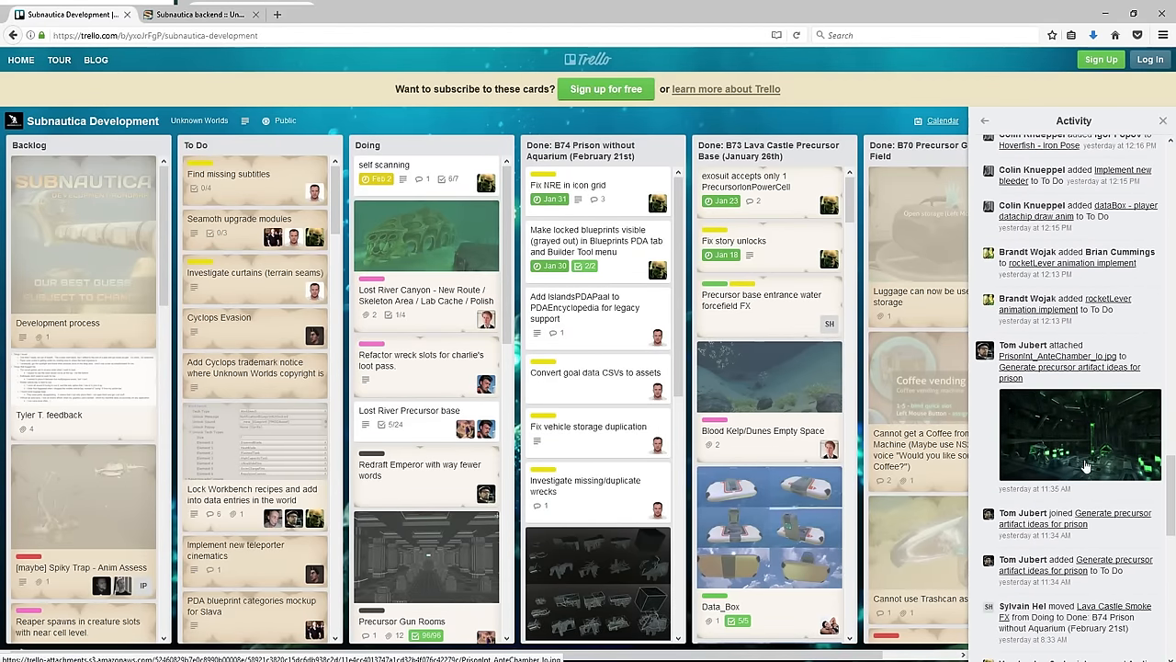
pyautogui.click(1069, 368)
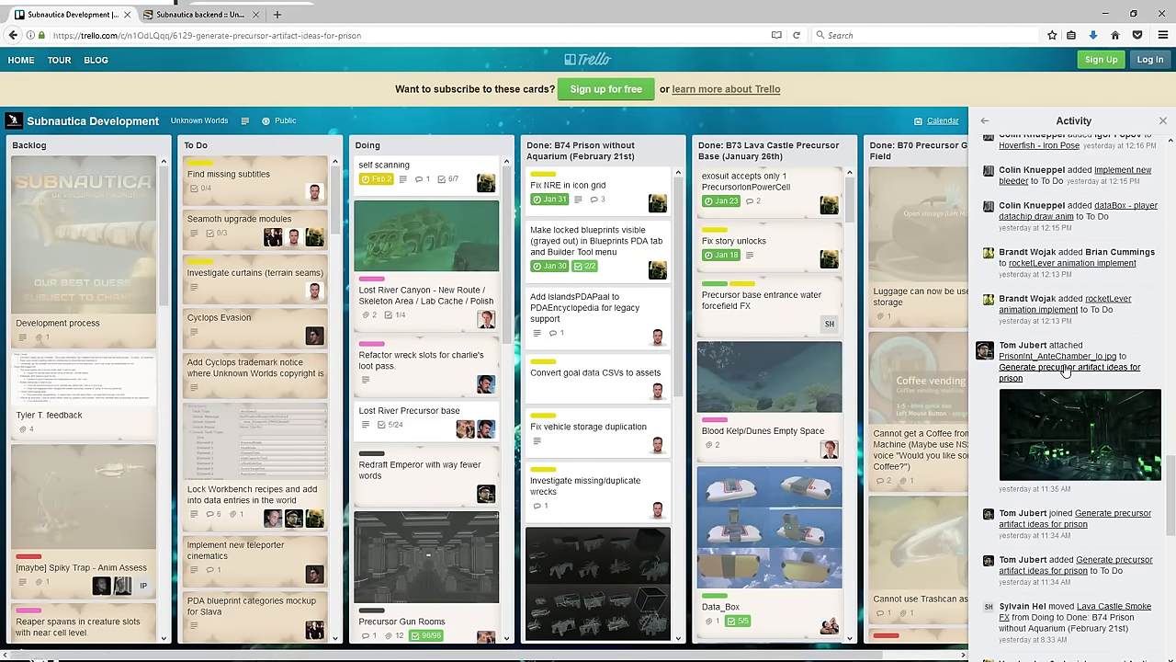
# Step: Show the PrisonInt_AnteChamber_lo.jpg concept art from the precursor artifact card full-screen
pyautogui.click(1070, 371)
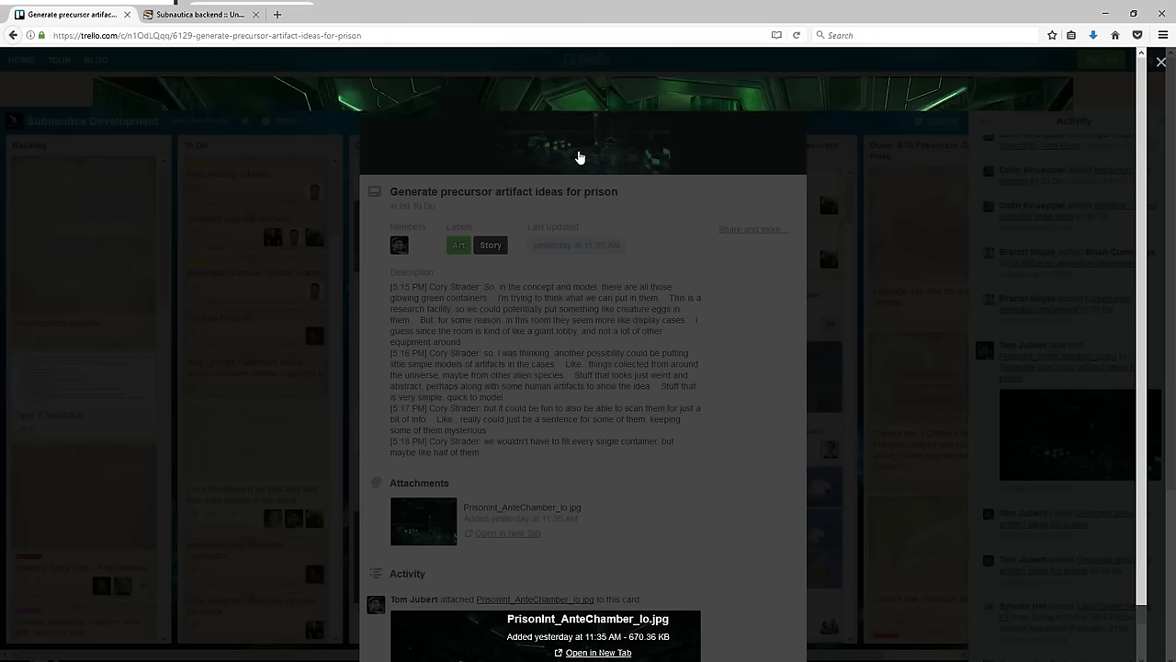
pyautogui.click(423, 522)
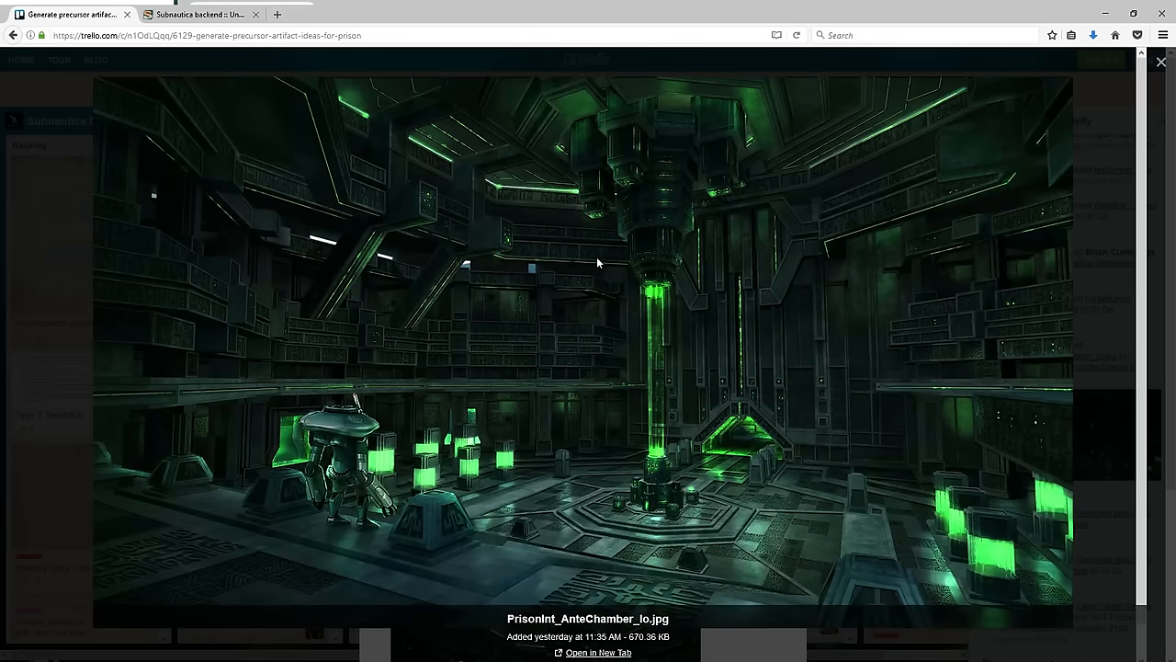
pyautogui.moveTo(634, 402)
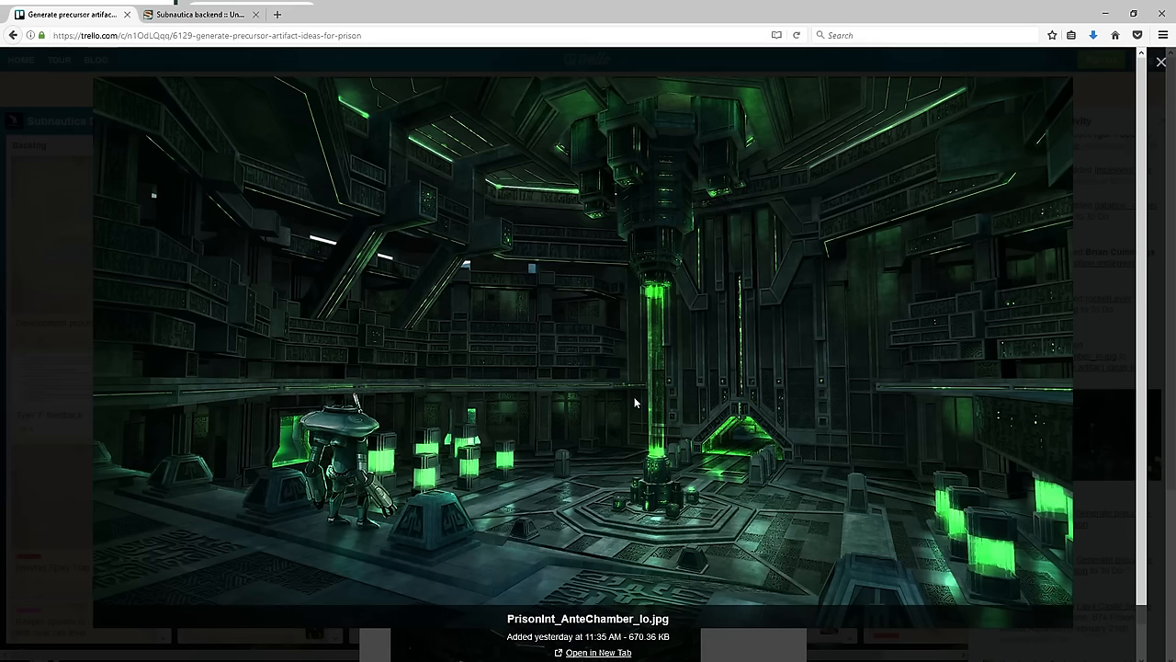
pyautogui.moveTo(658, 457)
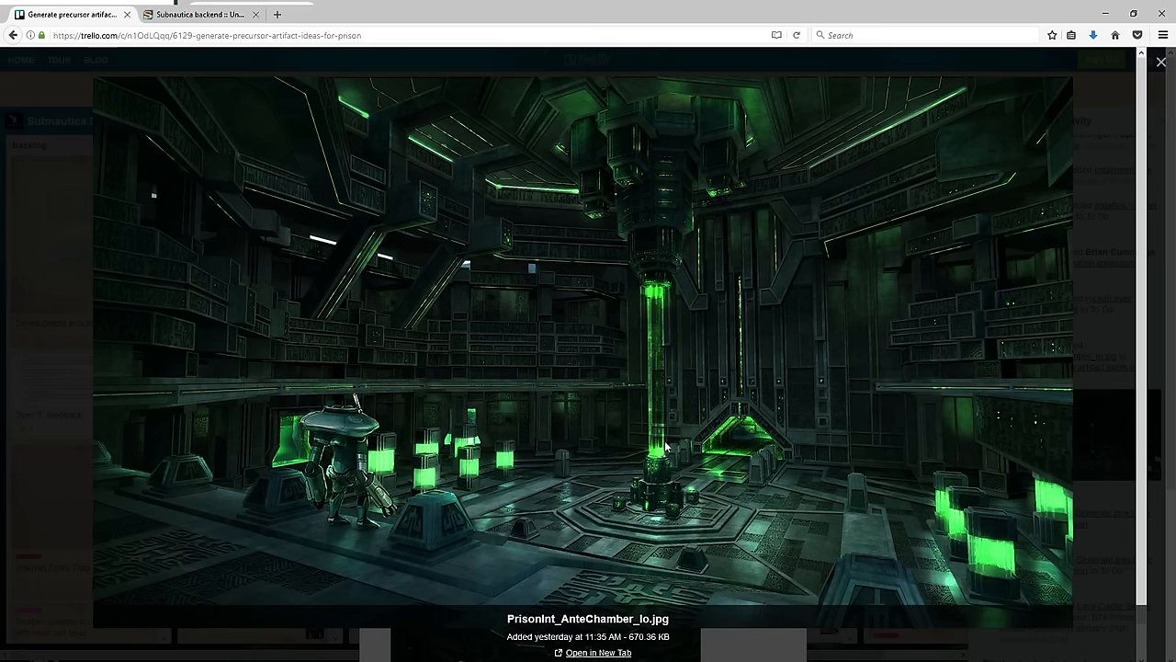
pyautogui.moveTo(668, 522)
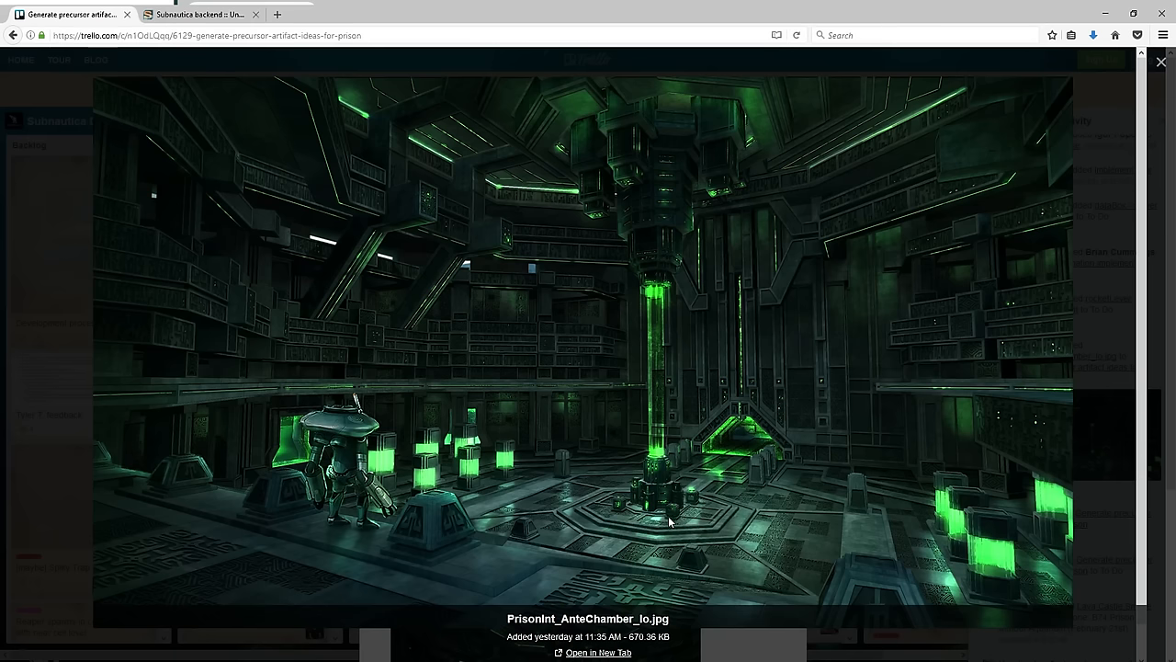
pyautogui.moveTo(706, 616)
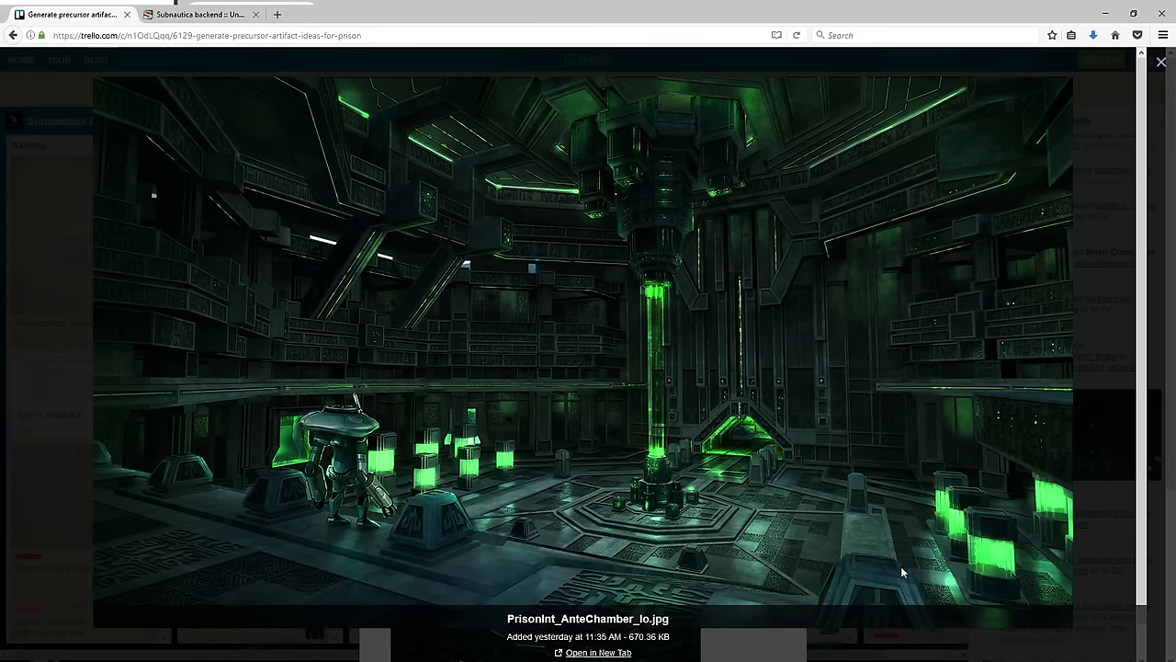
pyautogui.moveTo(998, 563)
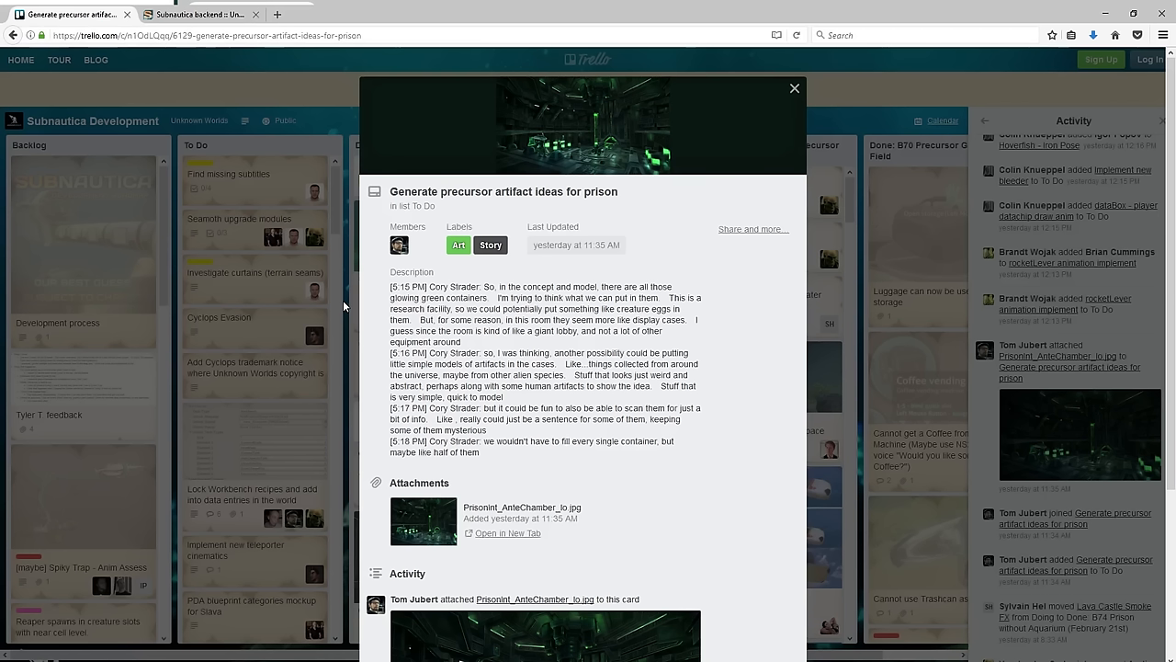
pyautogui.moveTo(359, 277)
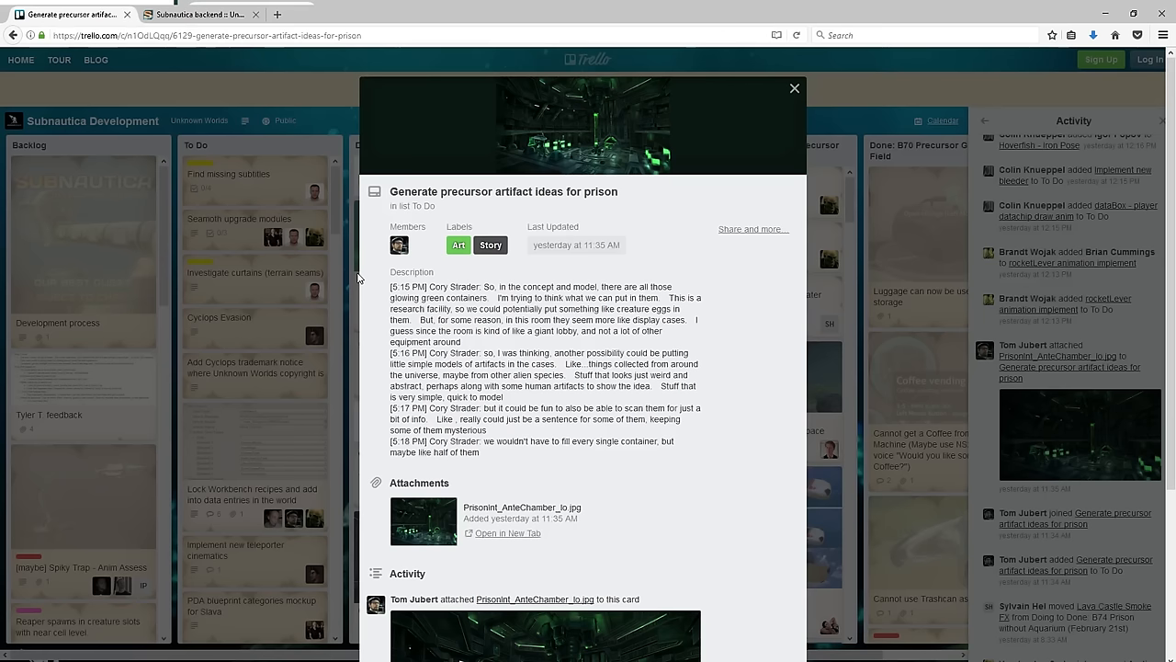
# Step: View the antechamber concept art full-screen, then close it and the card to return to the board
pyautogui.click(423, 522)
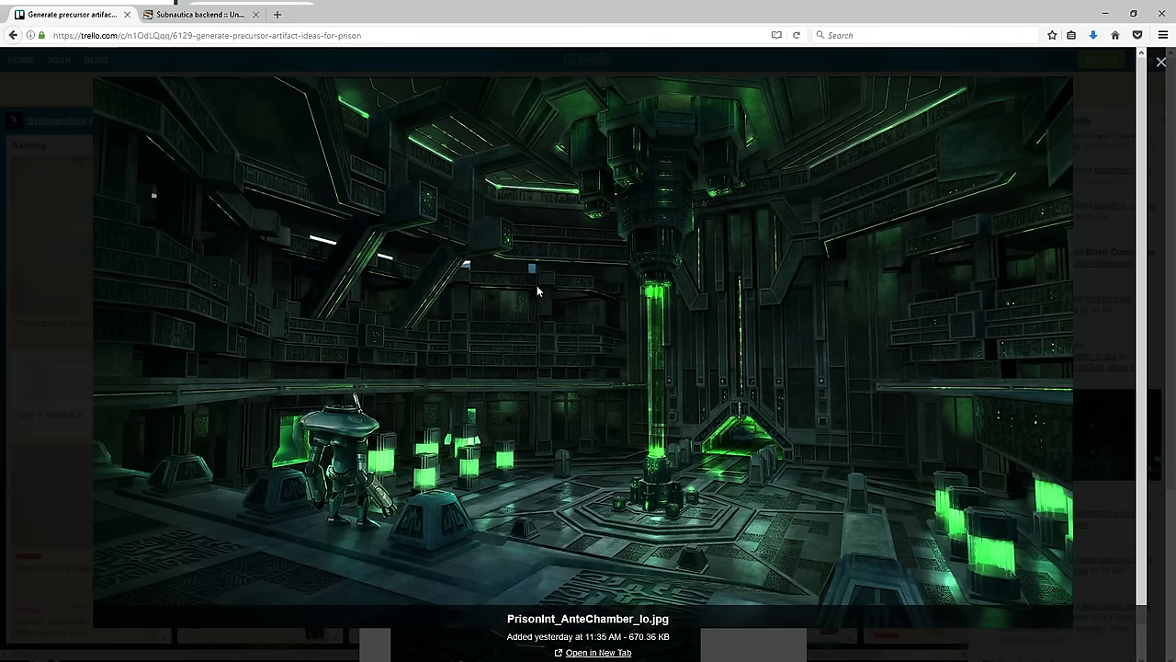
pyautogui.moveTo(621, 485)
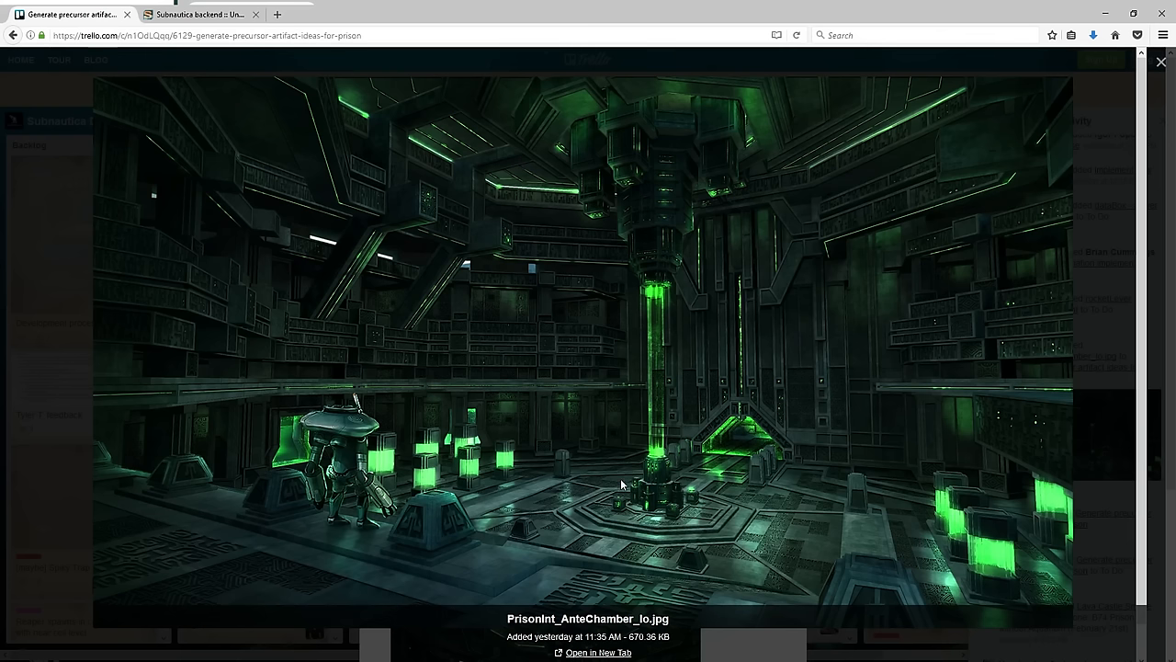
pyautogui.moveTo(574, 475)
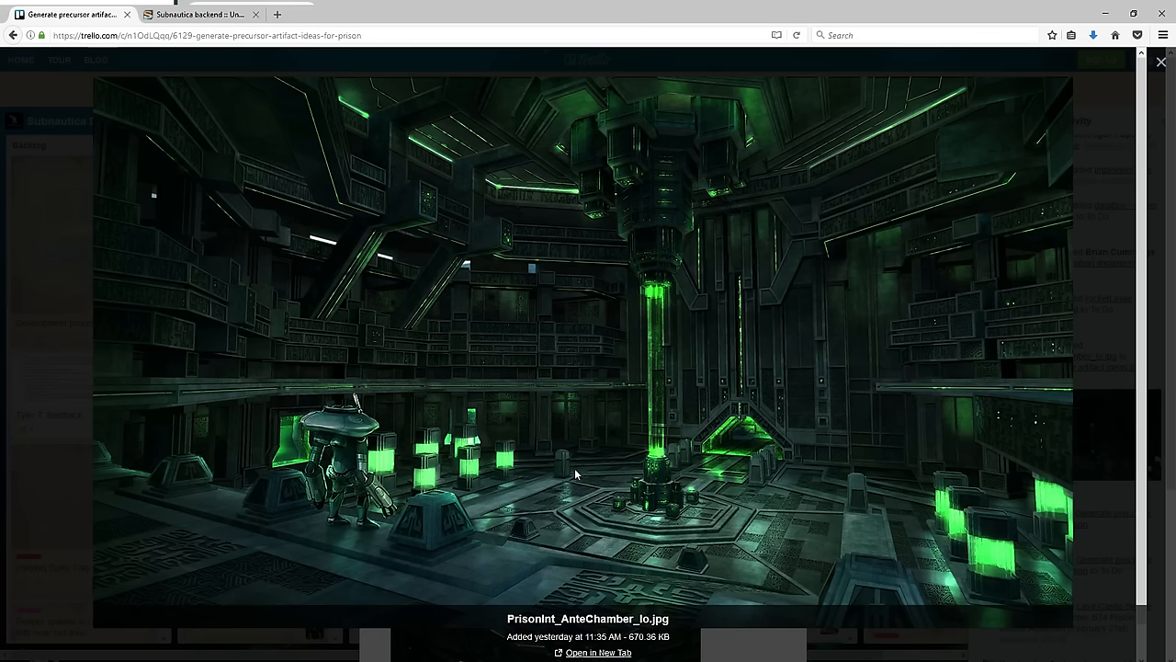
pyautogui.moveTo(333, 302)
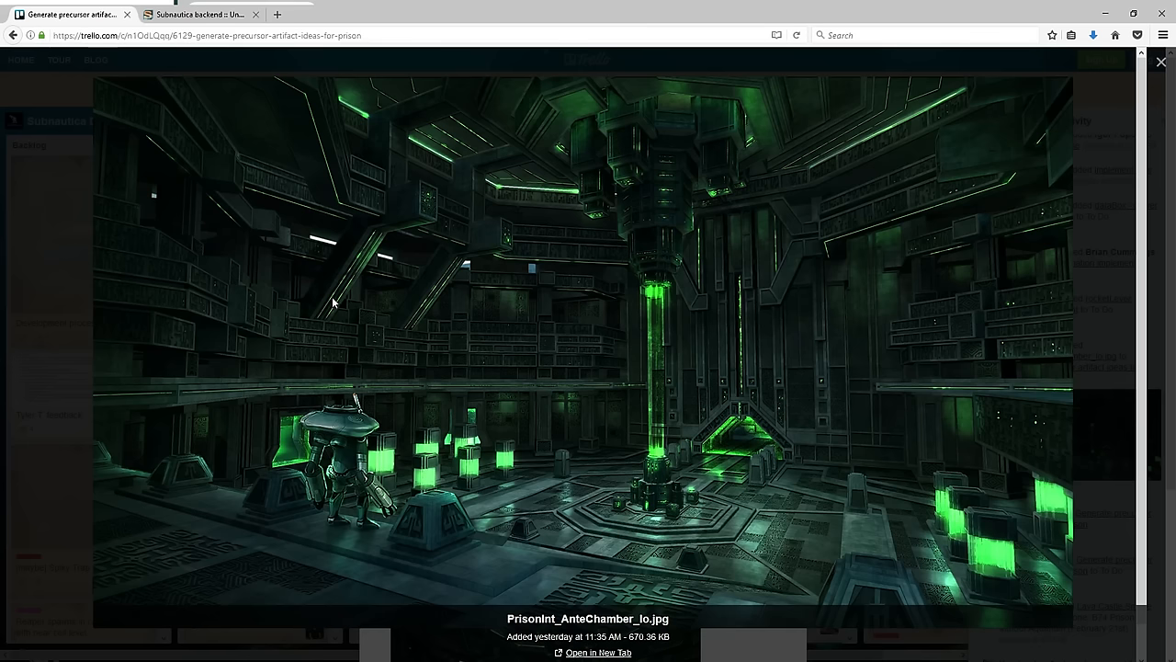
pyautogui.moveTo(364, 305)
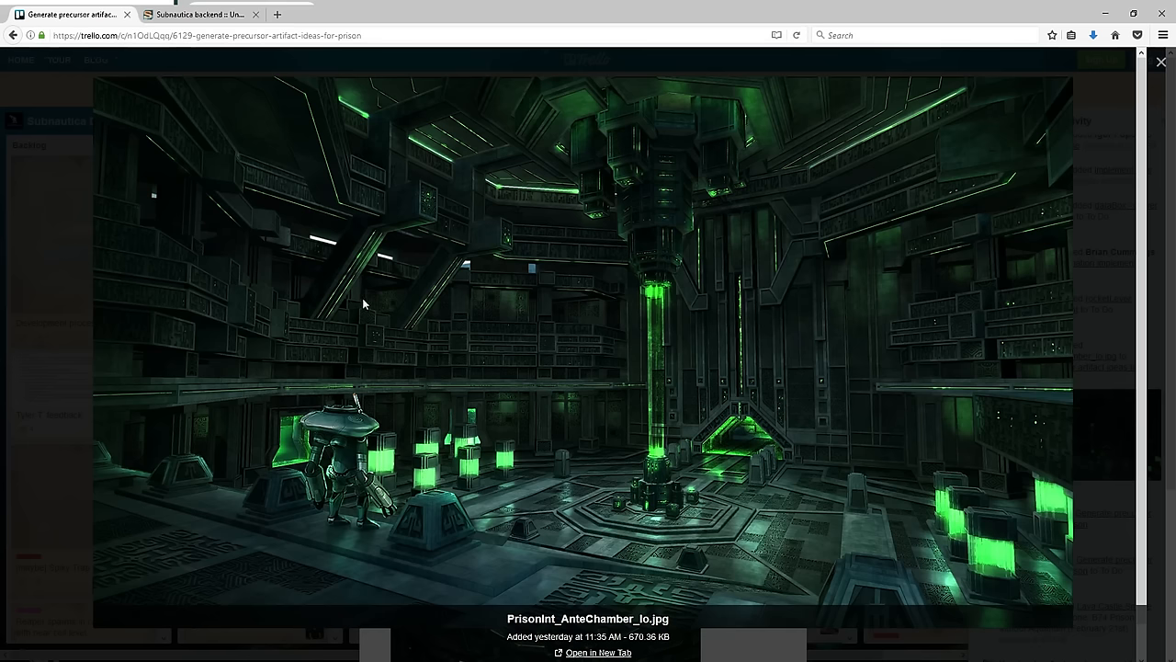
pyautogui.moveTo(566, 327)
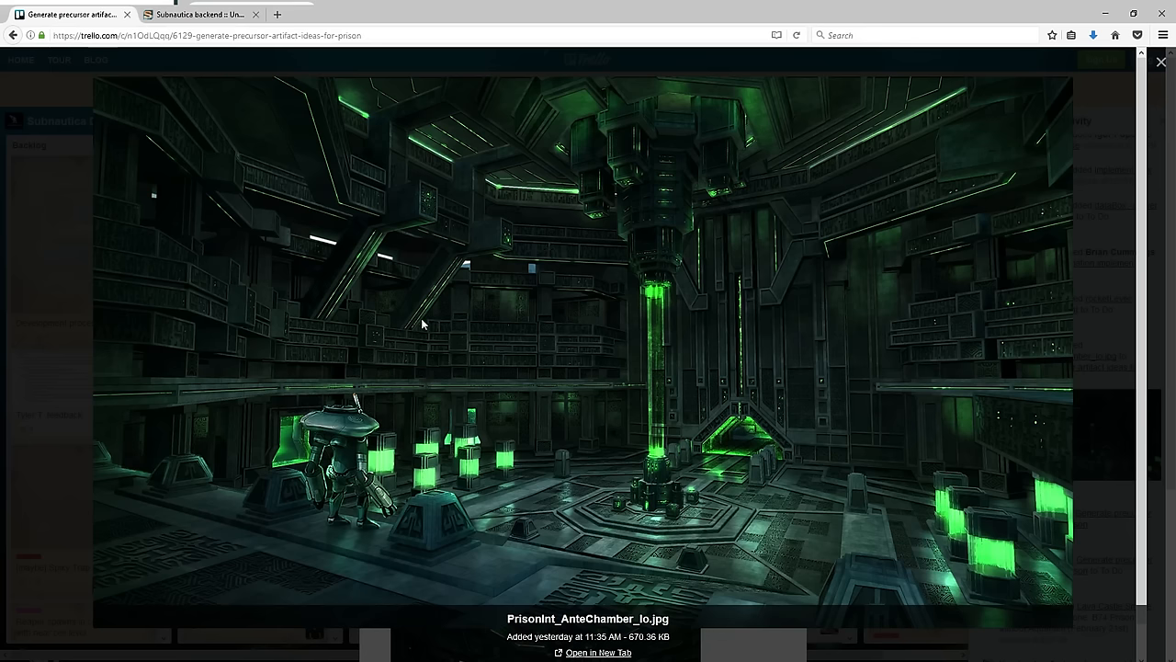
pyautogui.moveTo(412, 434)
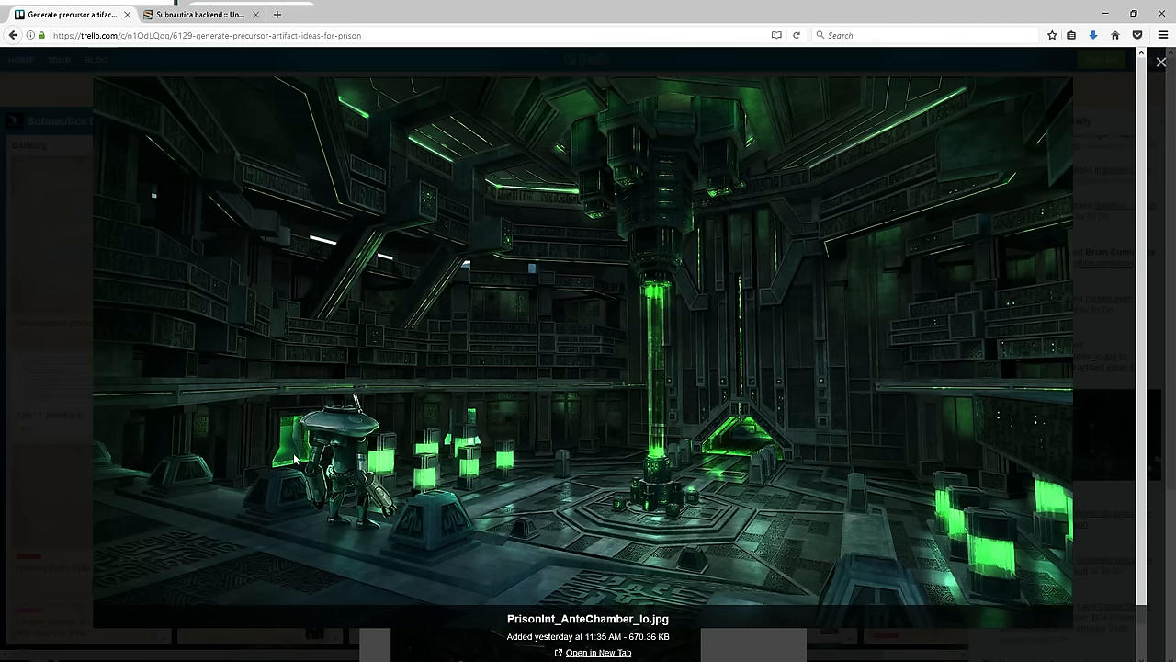
pyautogui.moveTo(1014, 559)
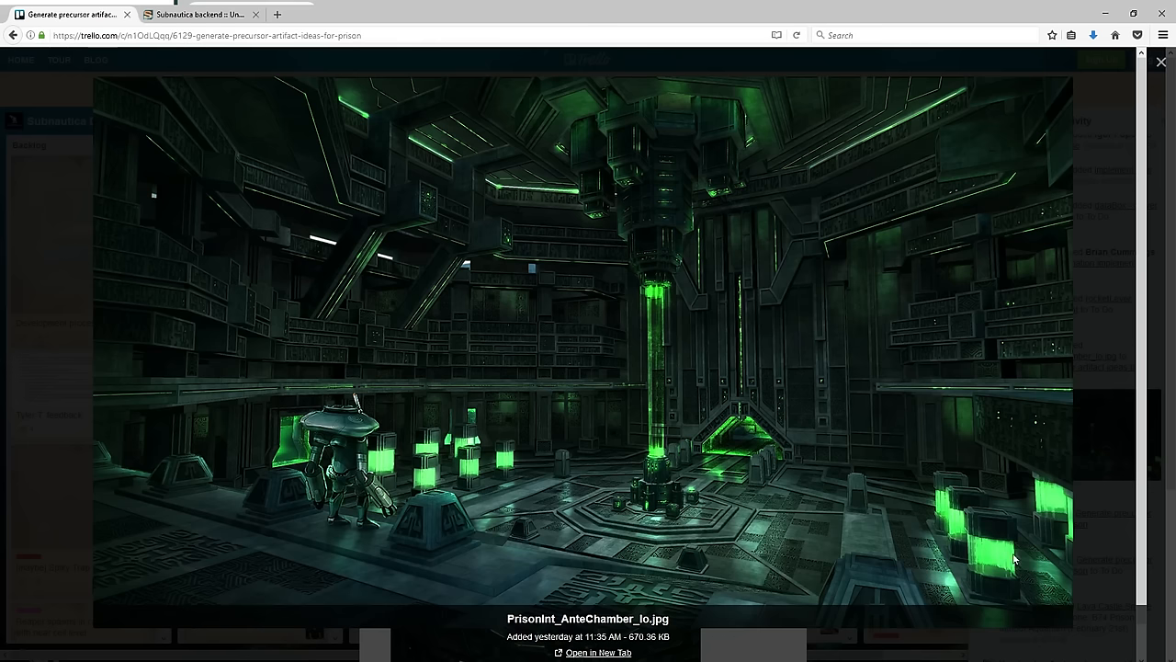
pyautogui.moveTo(1076, 507)
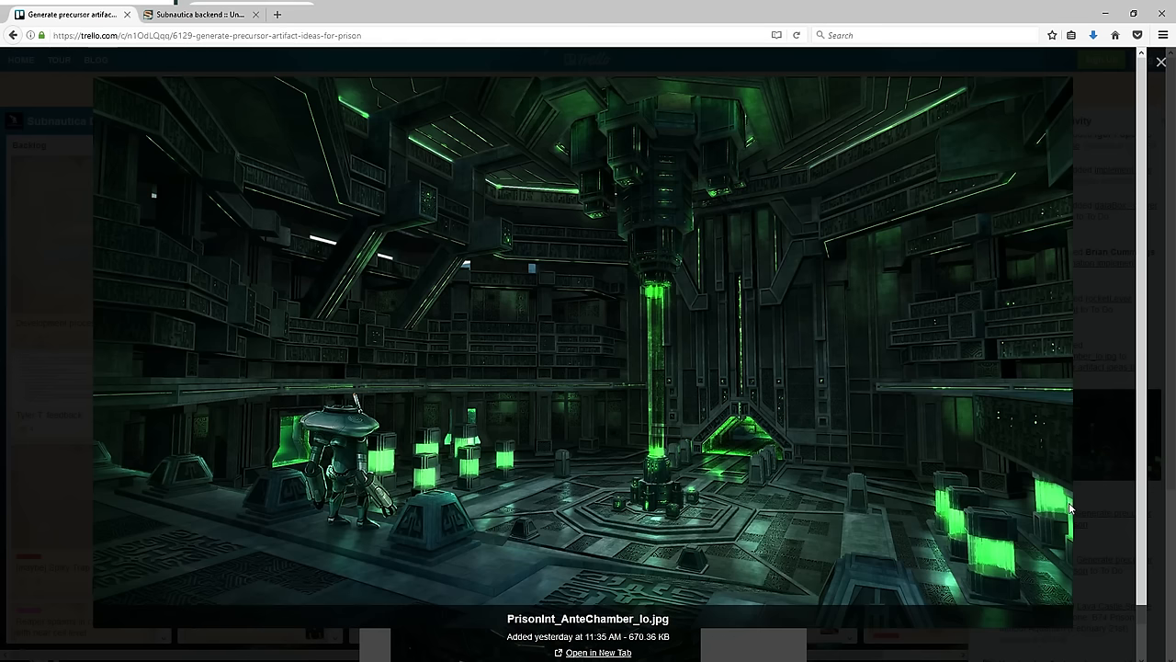
pyautogui.moveTo(716, 452)
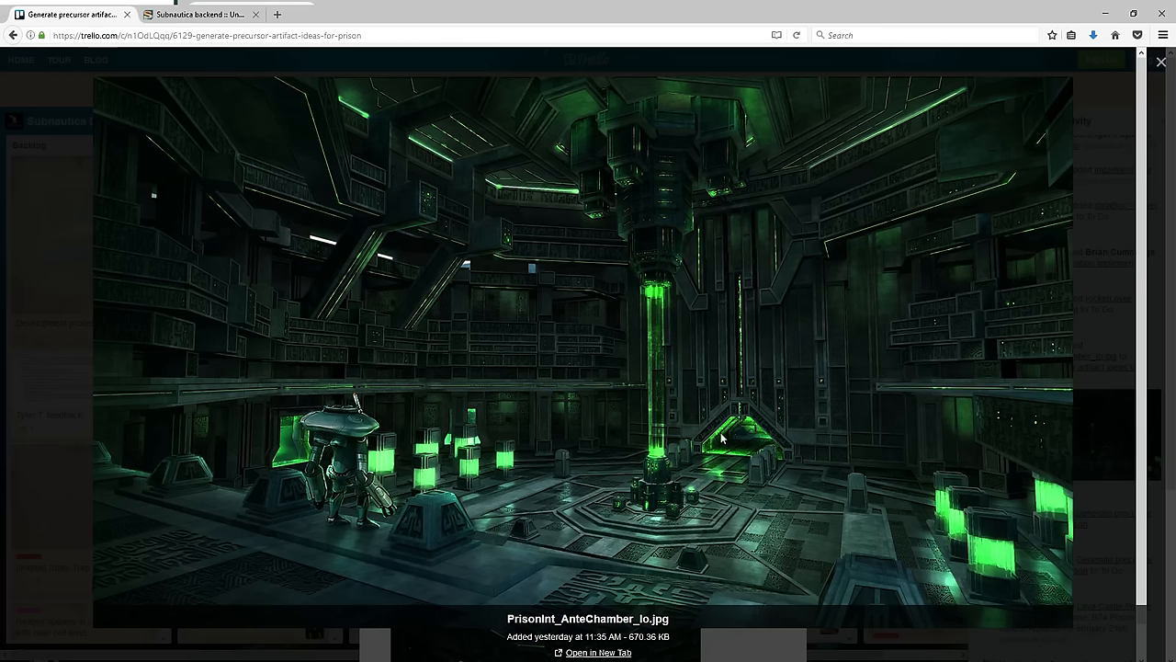
pyautogui.moveTo(301, 535)
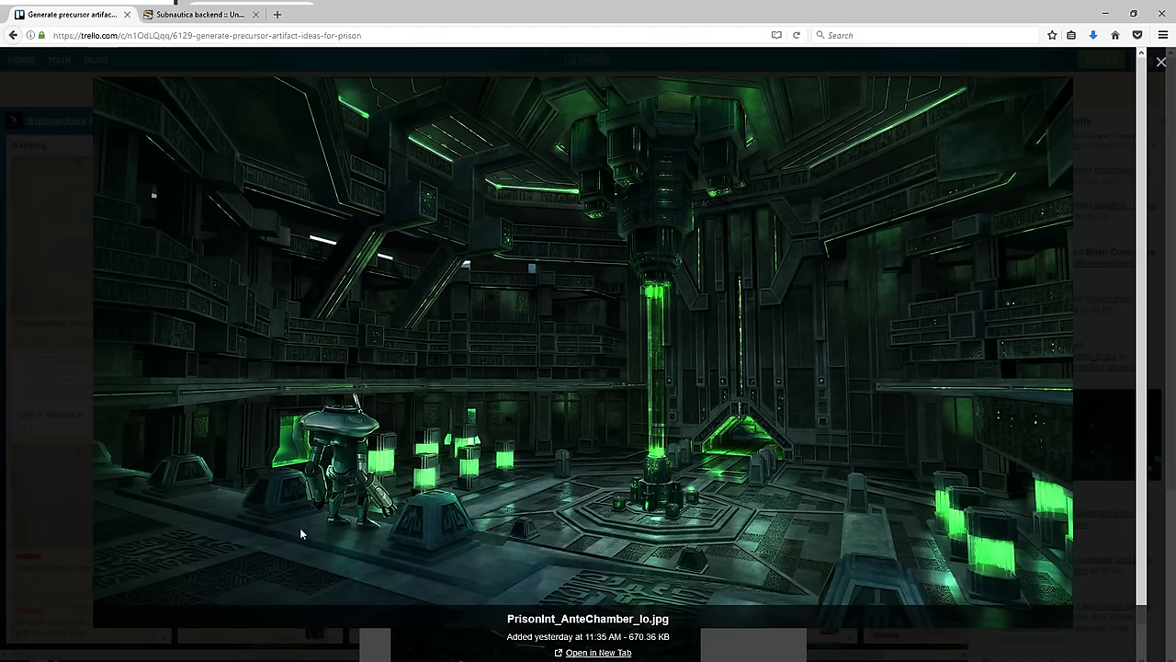
pyautogui.moveTo(390, 569)
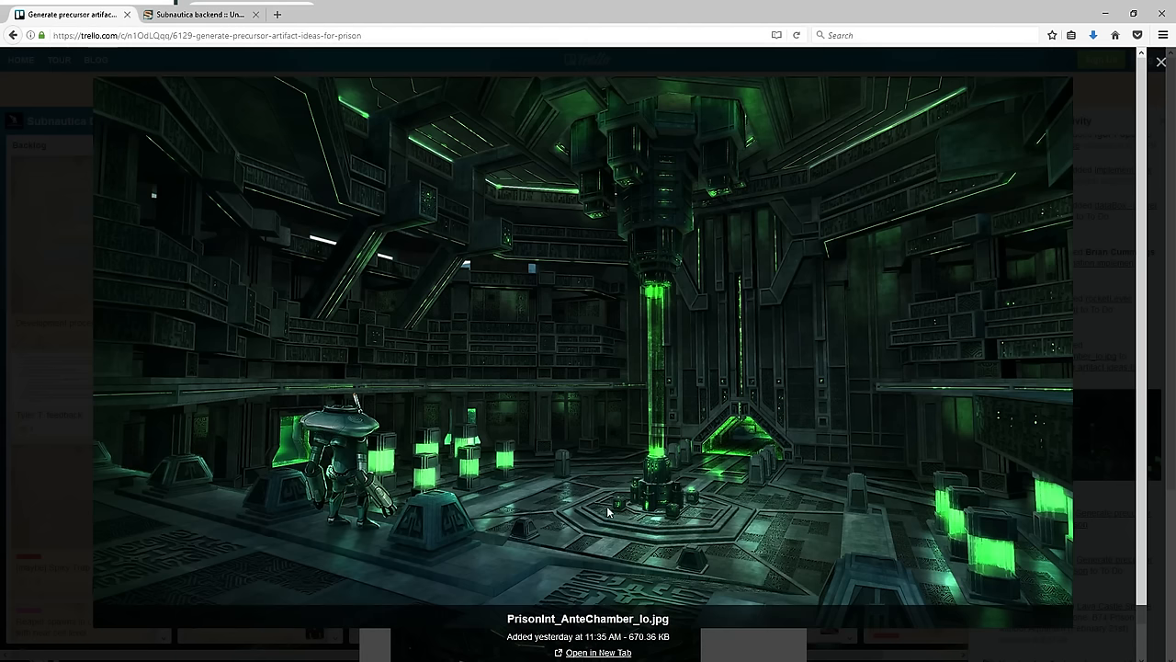
pyautogui.moveTo(681, 507)
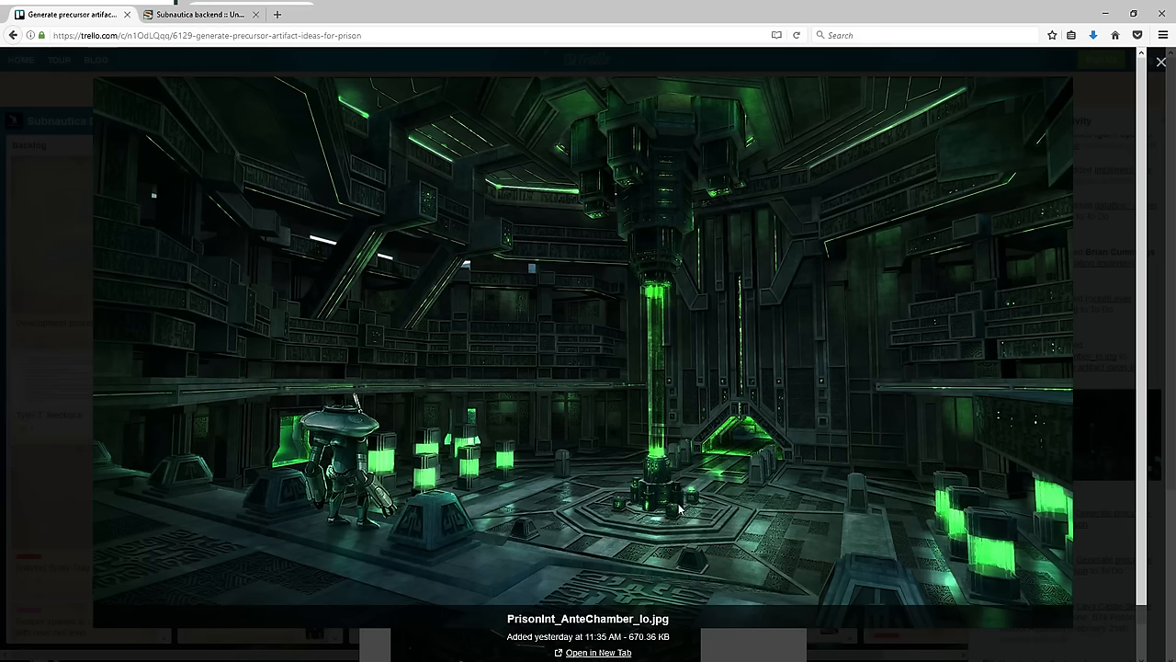
pyautogui.moveTo(643, 566)
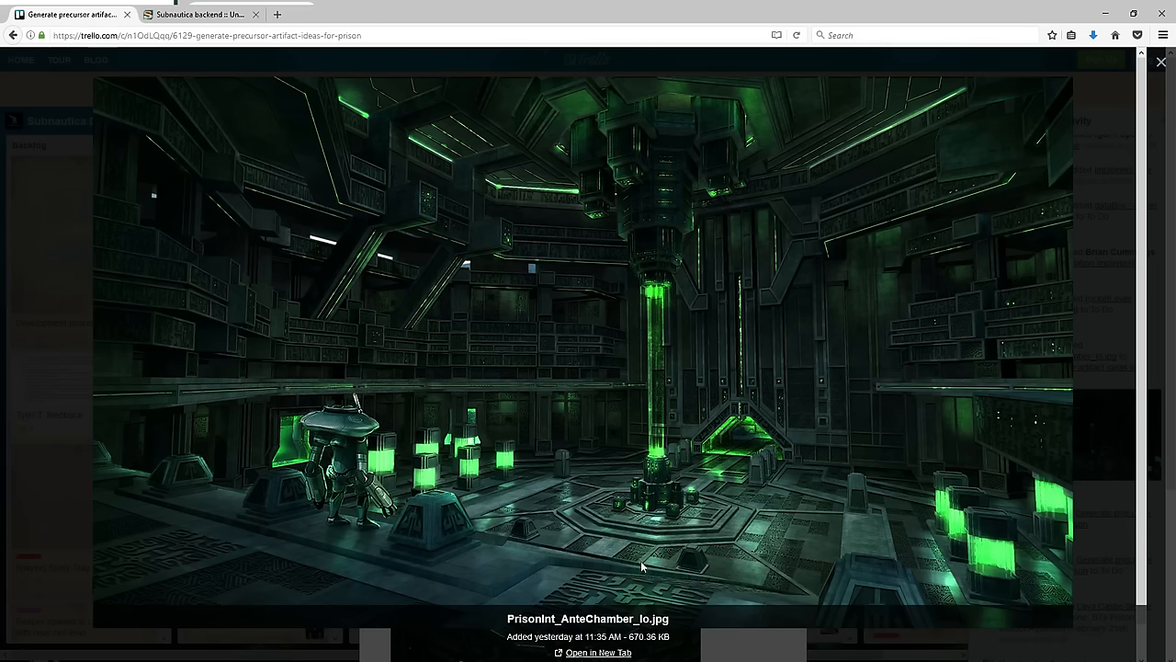
pyautogui.moveTo(596, 450)
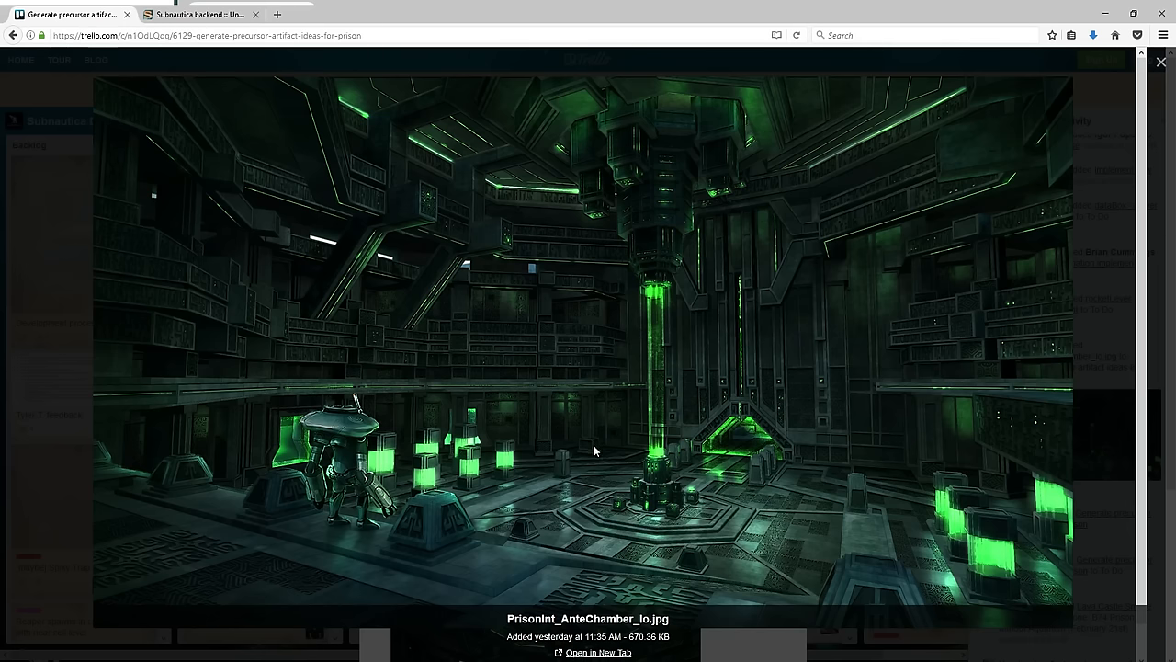
pyautogui.moveTo(665, 363)
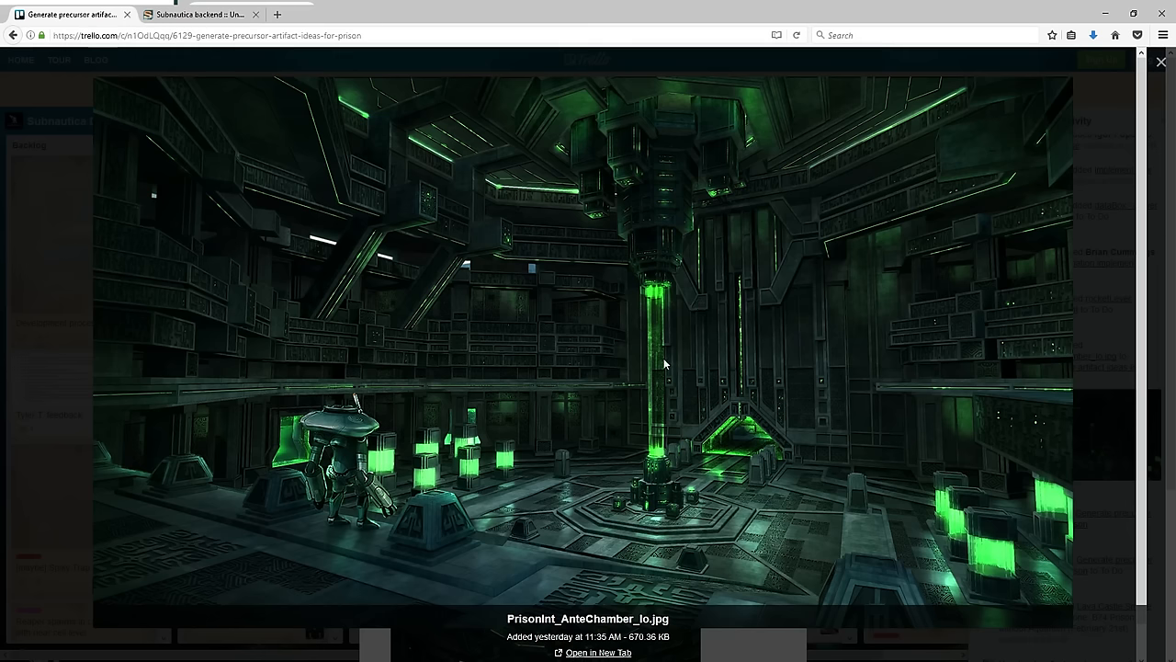
pyautogui.moveTo(633, 339)
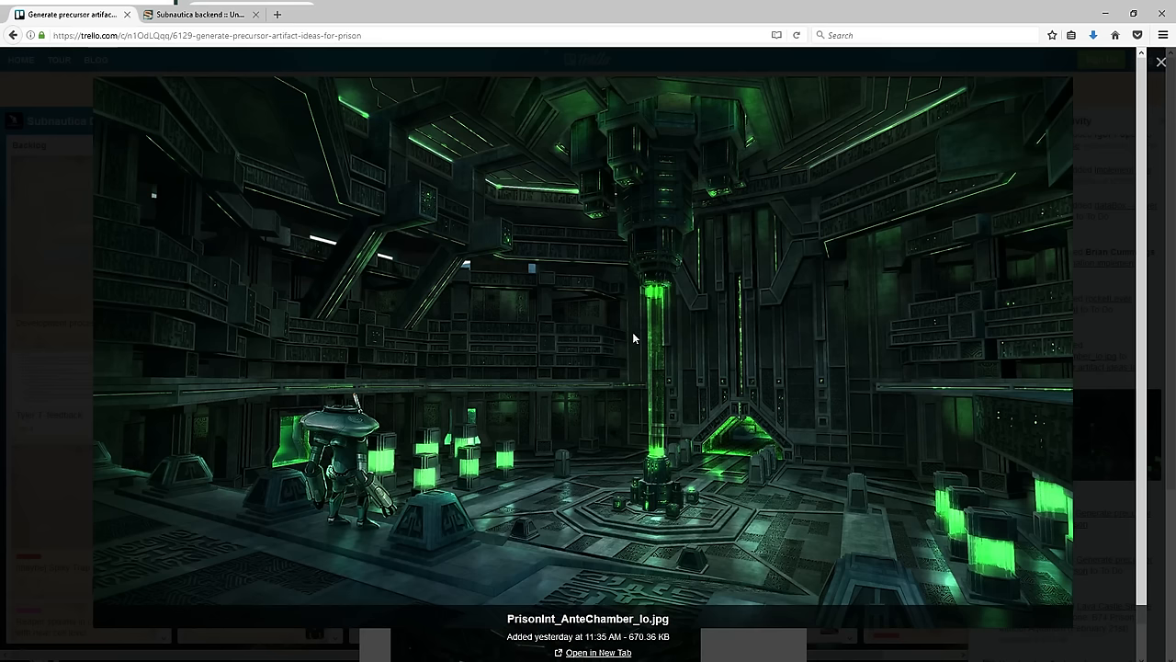
pyautogui.moveTo(634, 386)
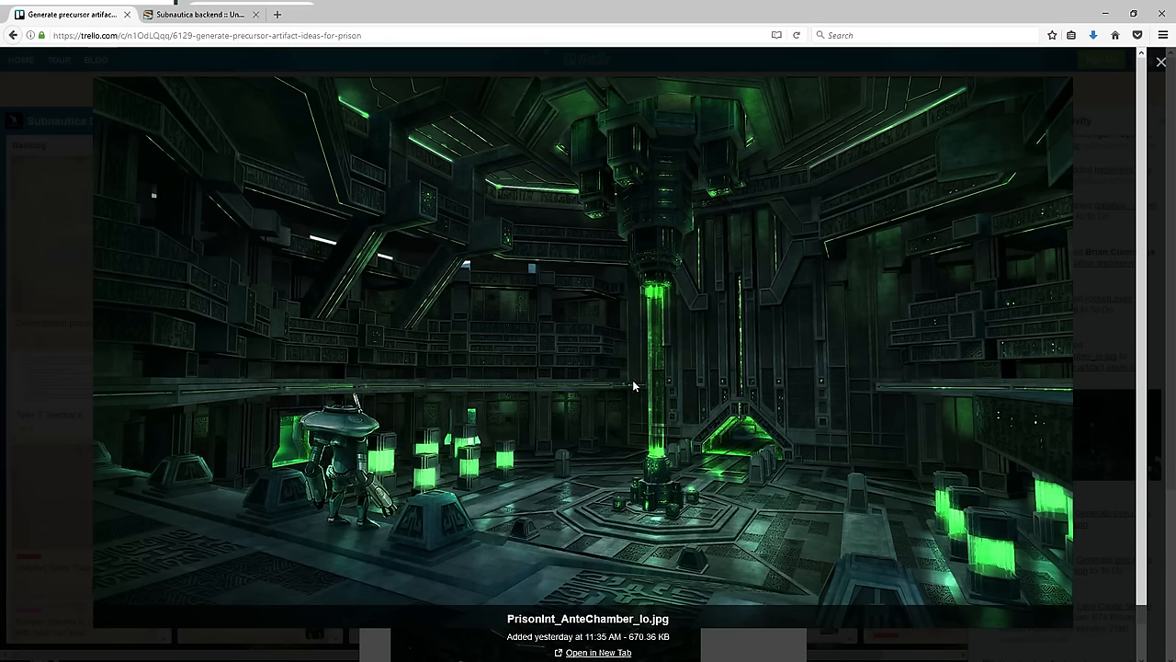
pyautogui.moveTo(666, 459)
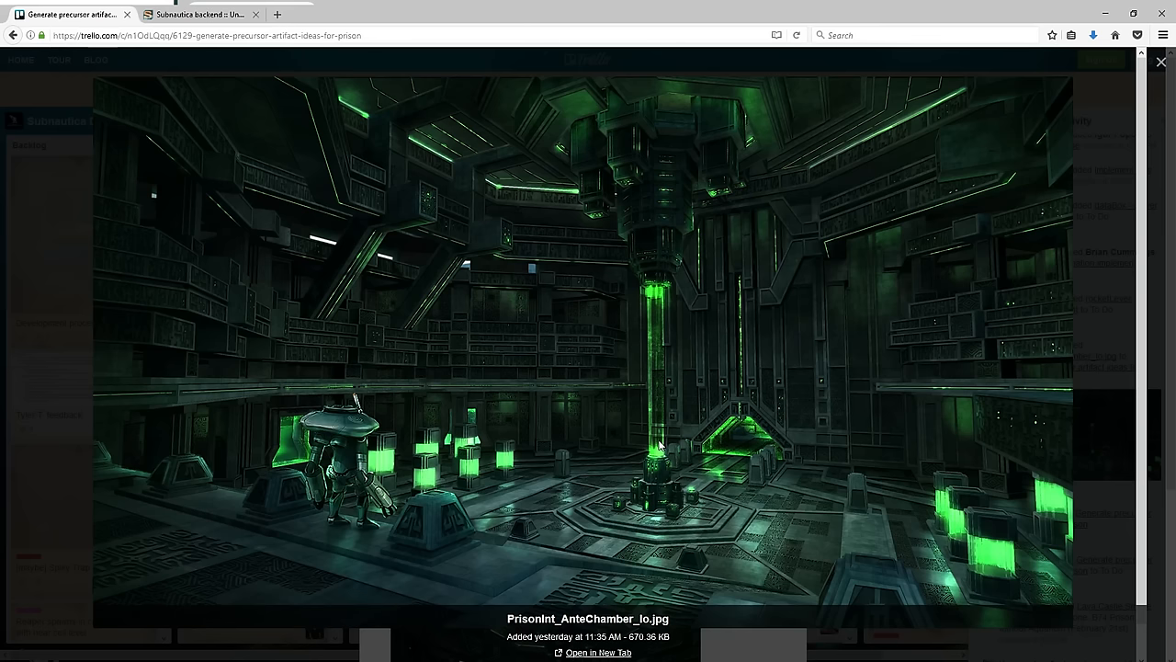
pyautogui.moveTo(660, 338)
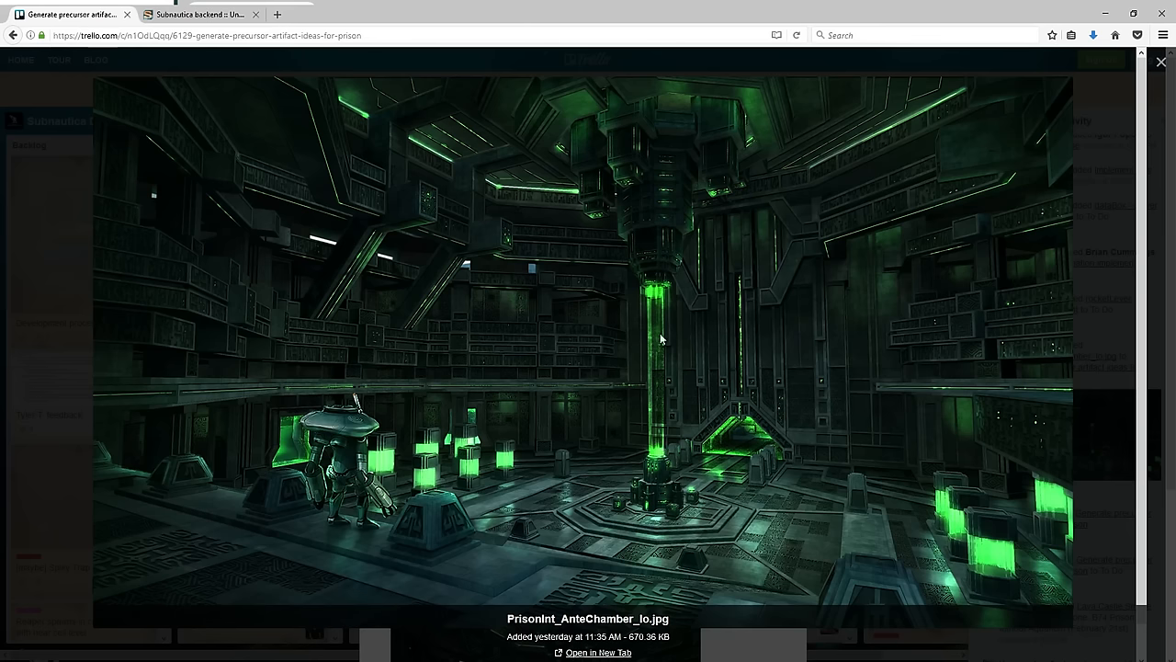
pyautogui.moveTo(647, 485)
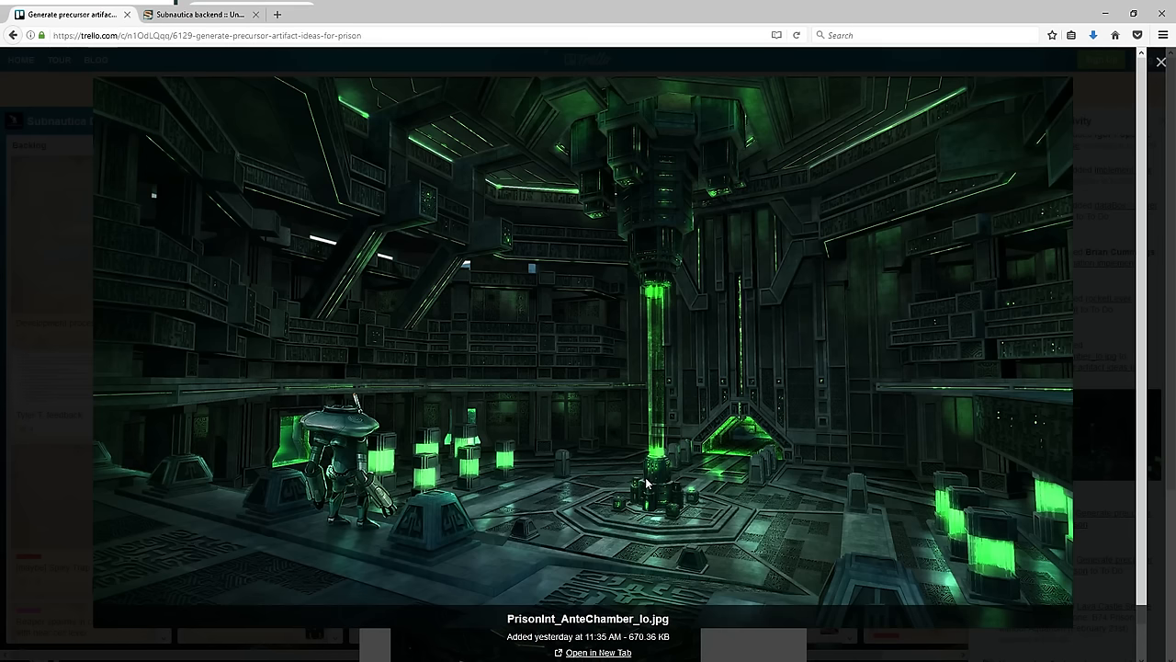
pyautogui.moveTo(625, 343)
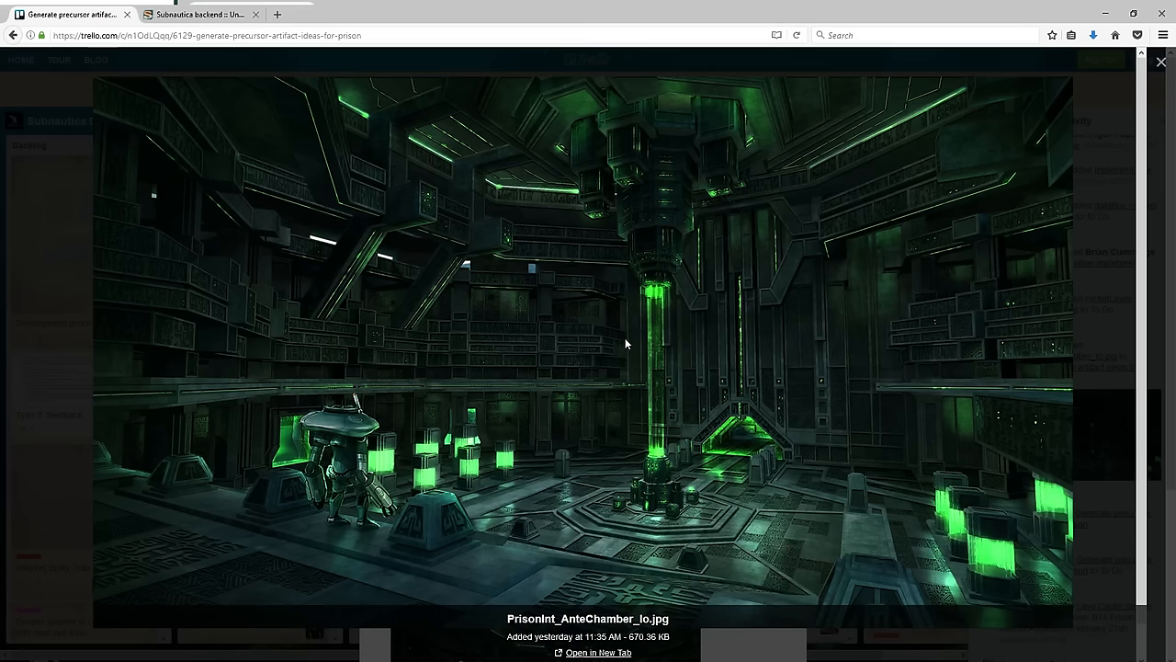
pyautogui.moveTo(618, 463)
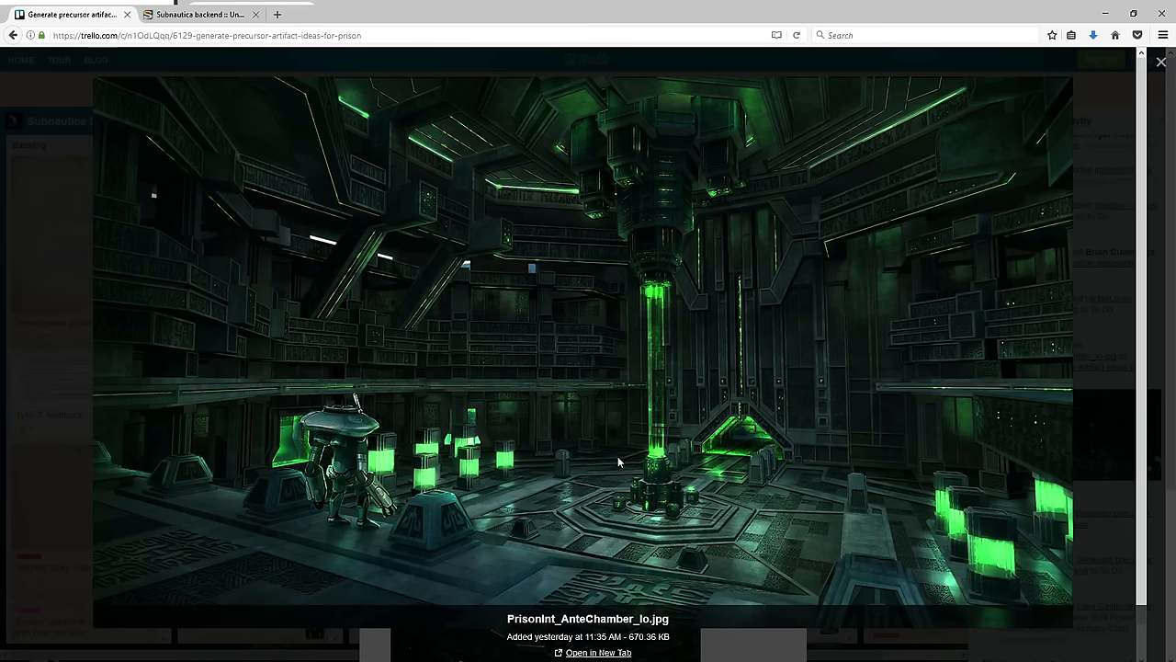
pyautogui.moveTo(728, 456)
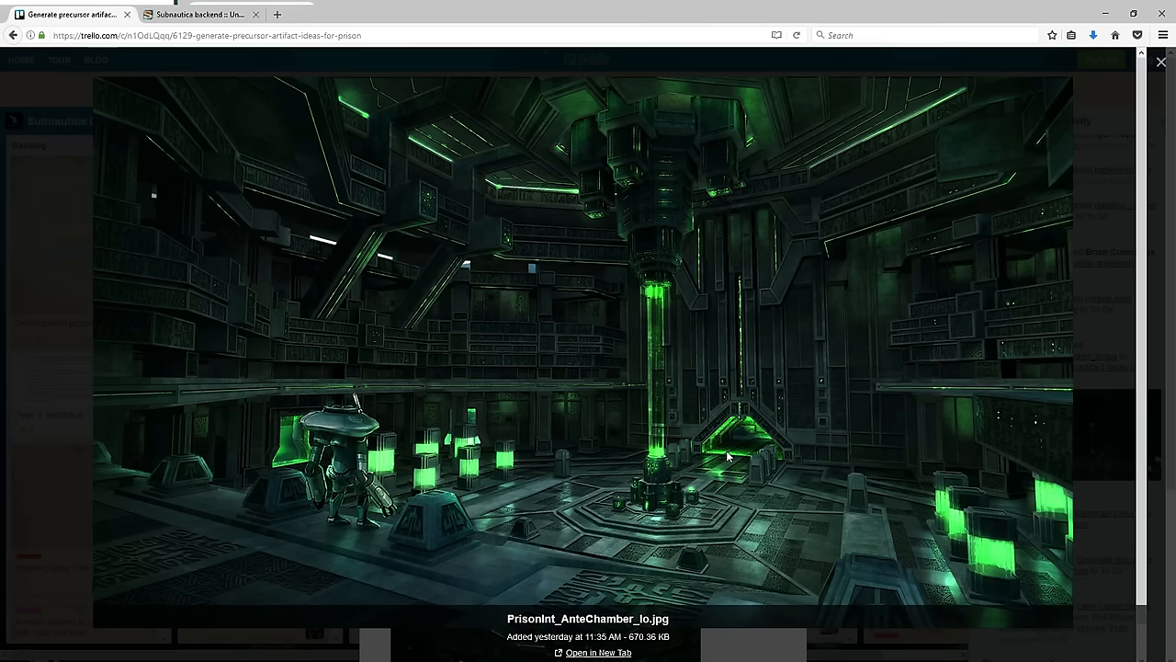
pyautogui.moveTo(720, 497)
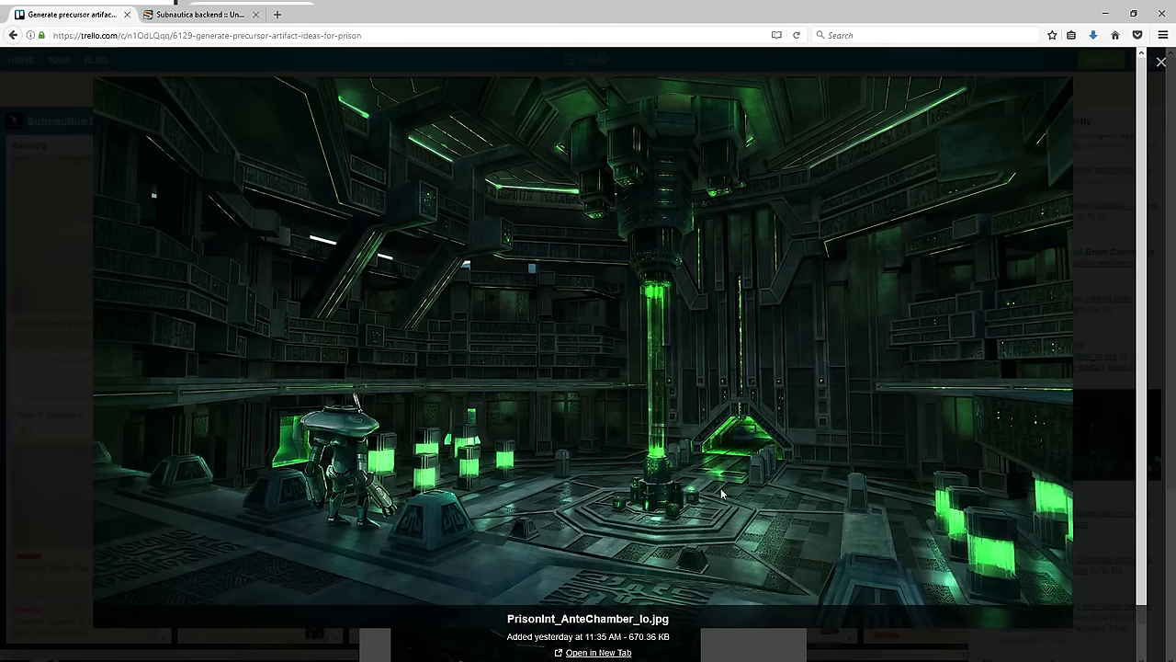
pyautogui.click(1162, 63)
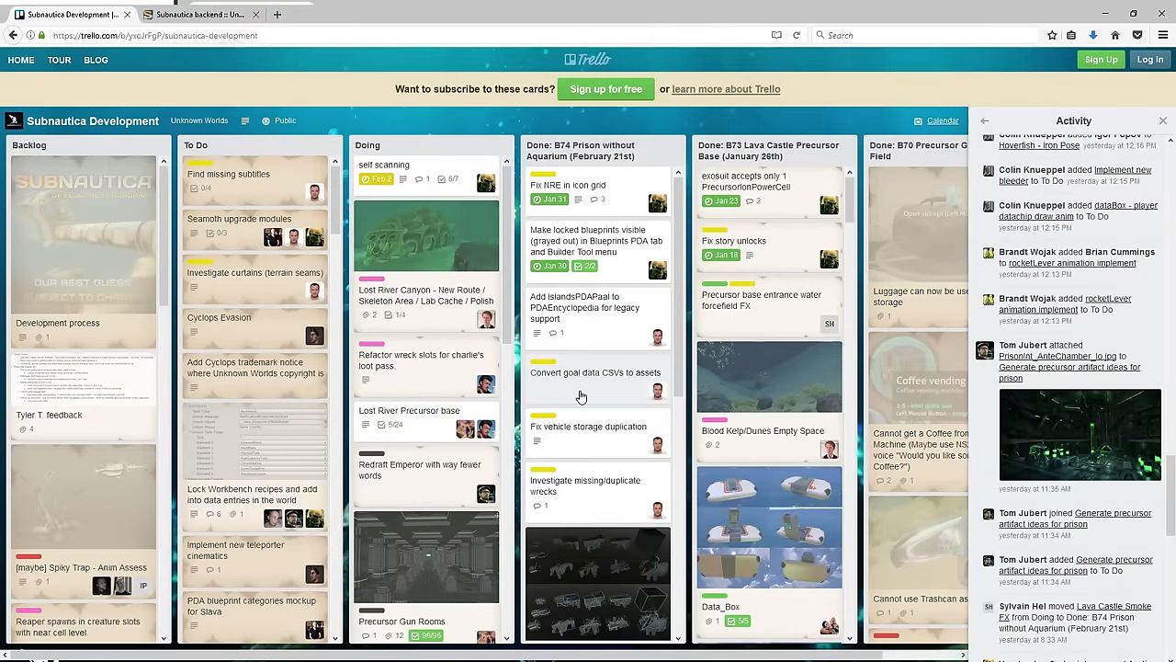